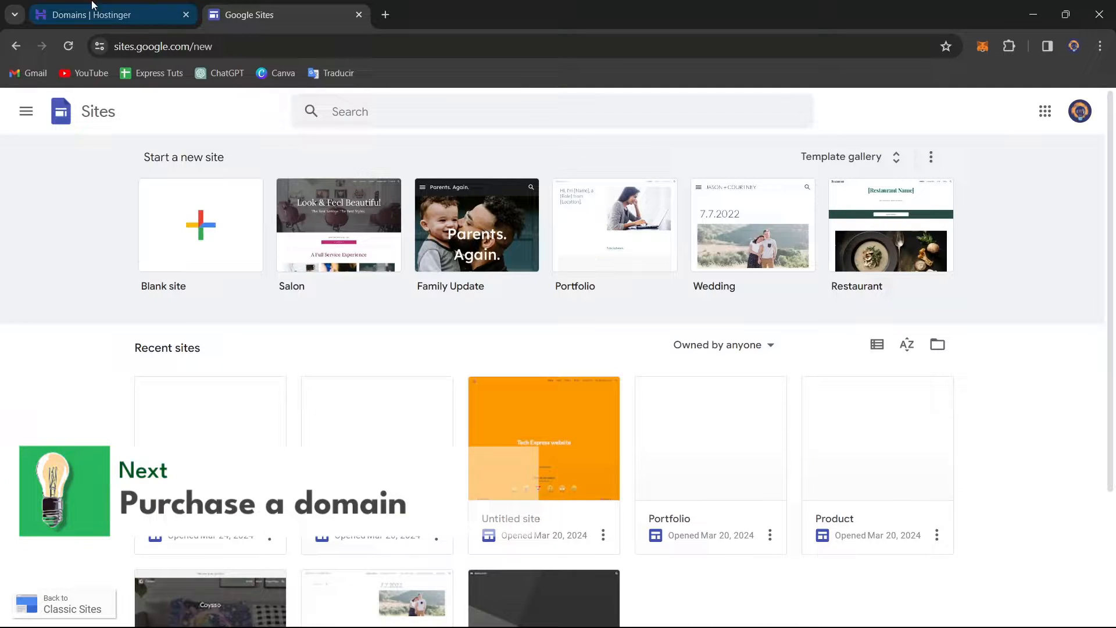
# Step: Open the techexpressvideos.online domain overview in Hostinger
pyautogui.click(107, 14)
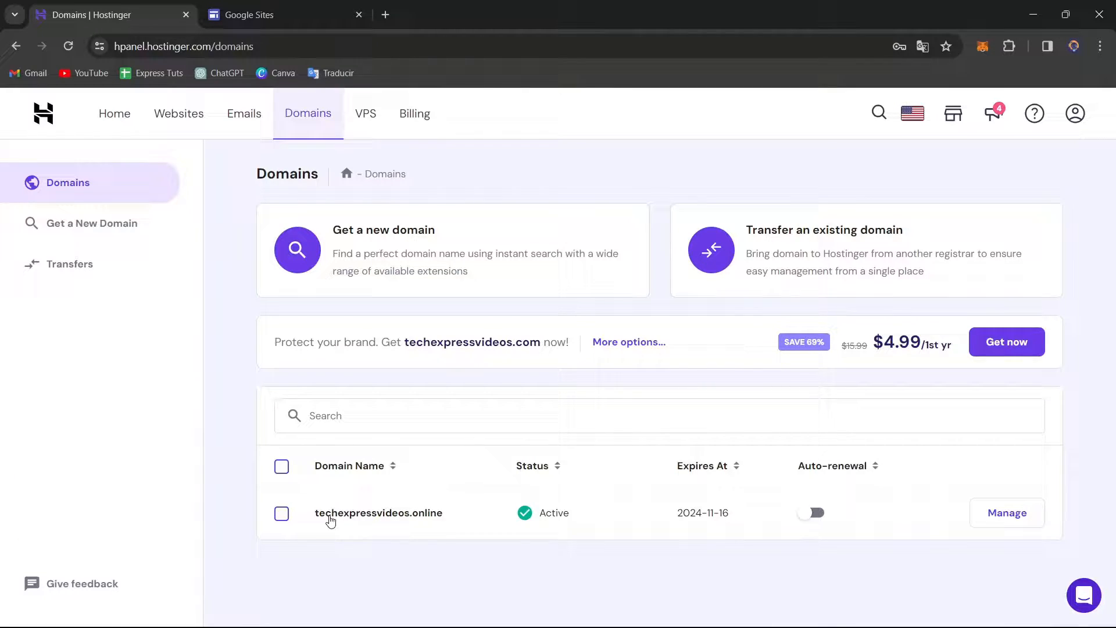
pyautogui.click(1006, 513)
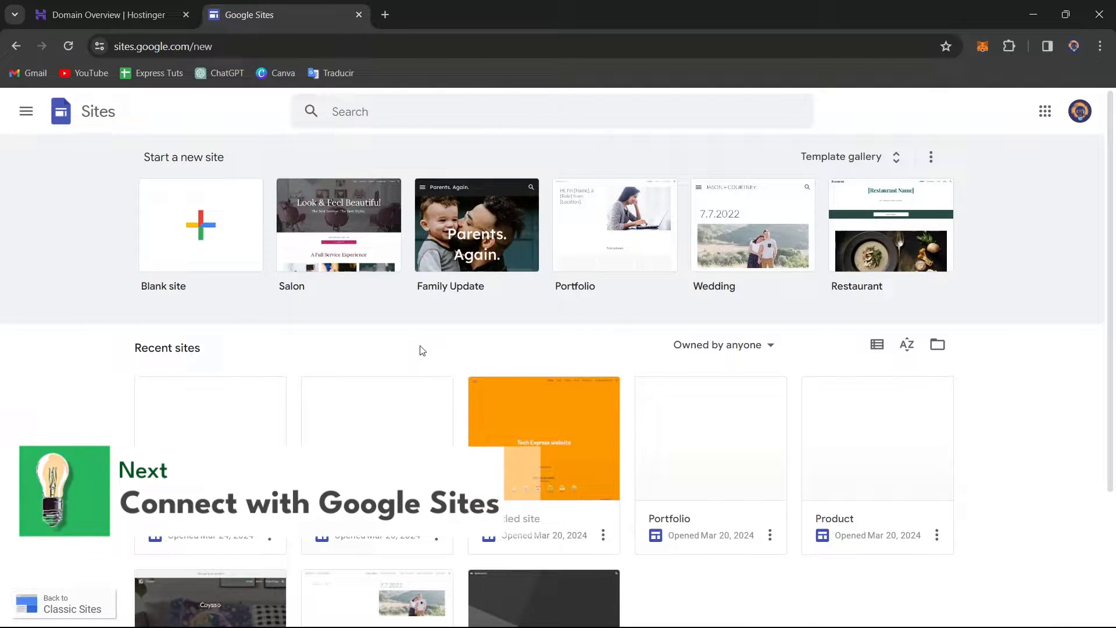
# Step: Open the Tech Express site, review its changes, and view the published version
pyautogui.scroll(-3)
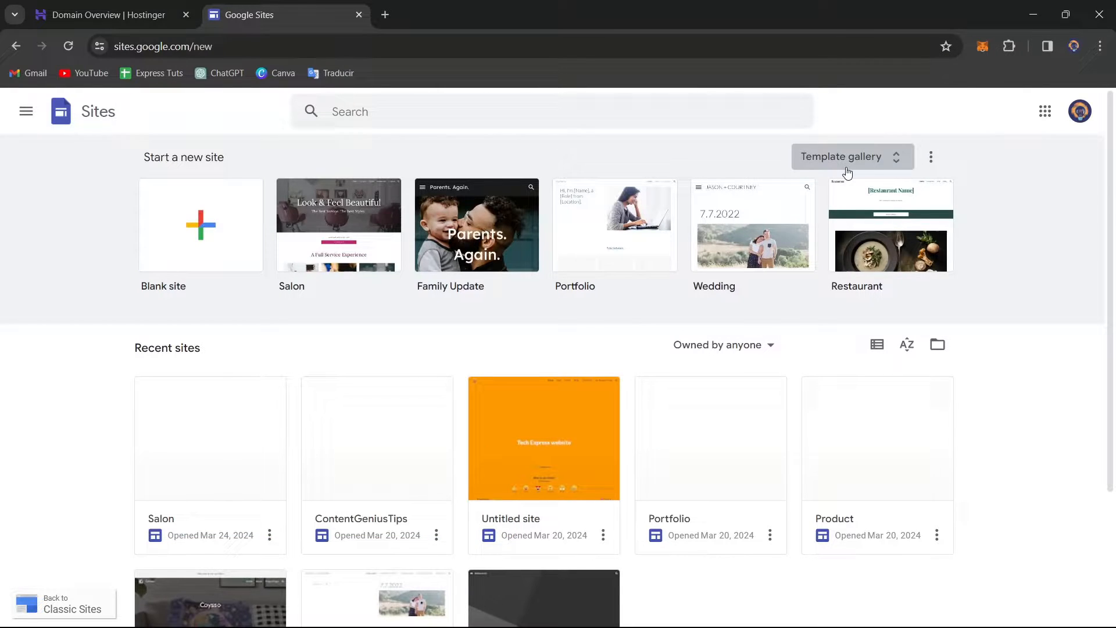
pyautogui.moveTo(671, 487)
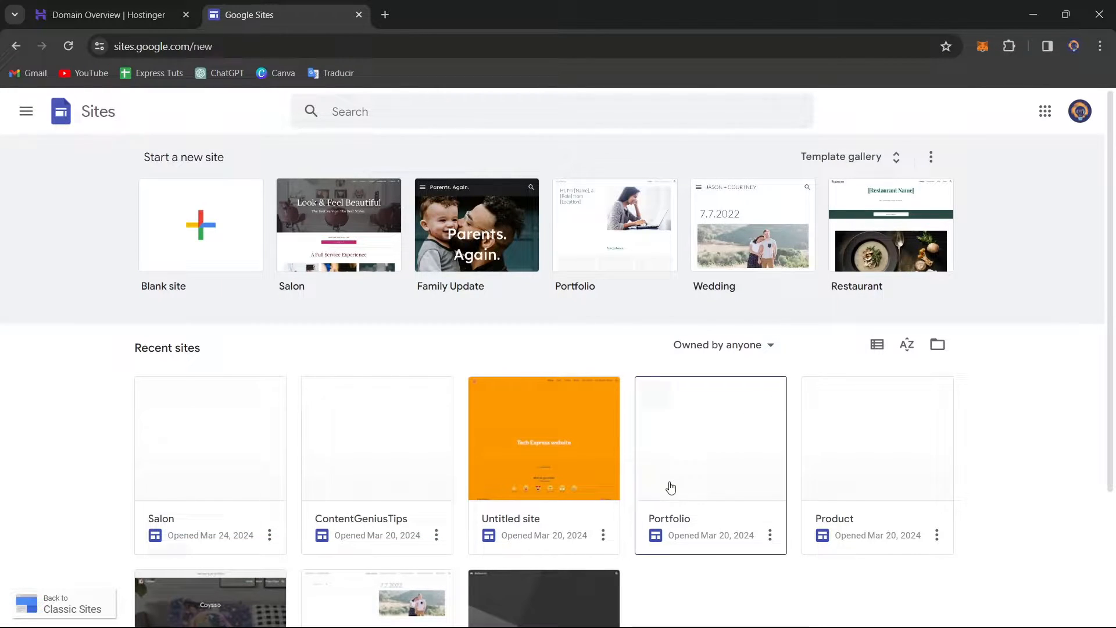
pyautogui.click(543, 438)
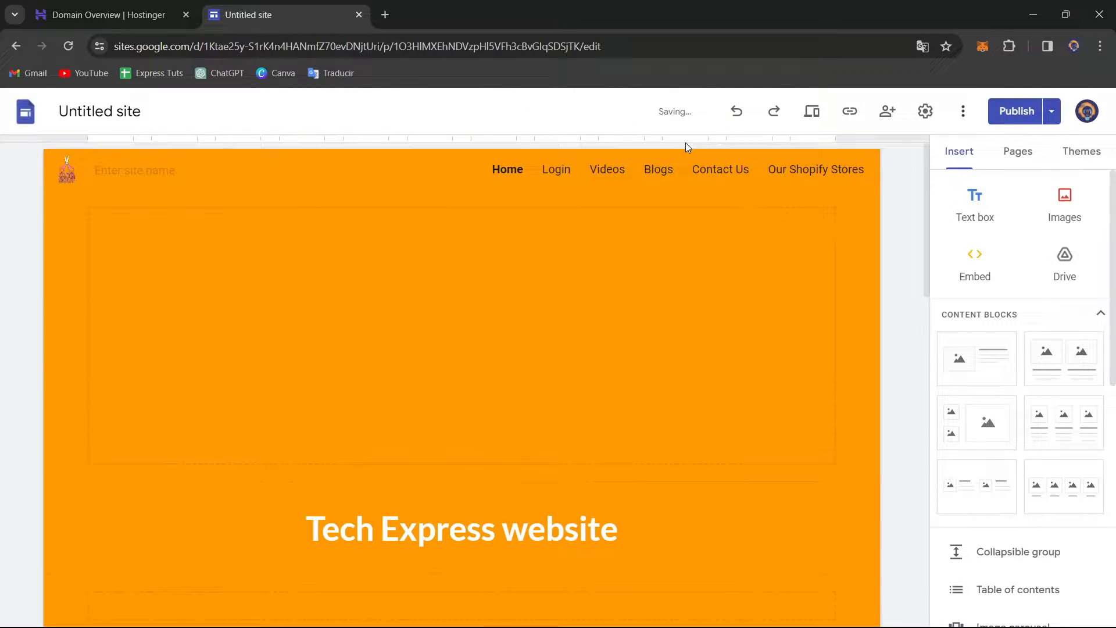
pyautogui.click(1016, 111)
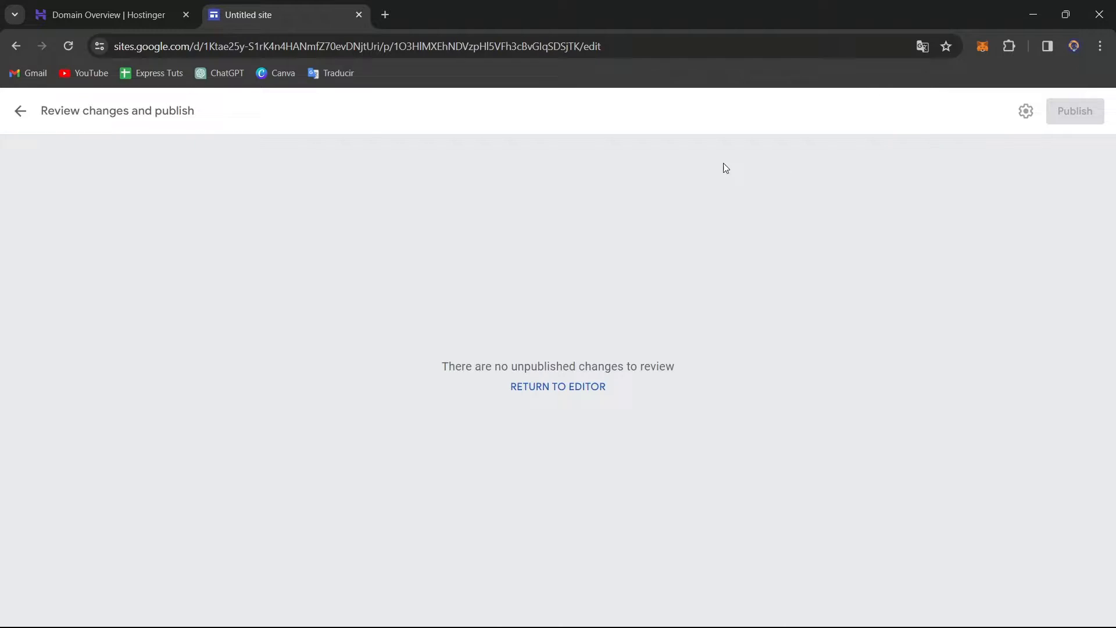
pyautogui.click(558, 386)
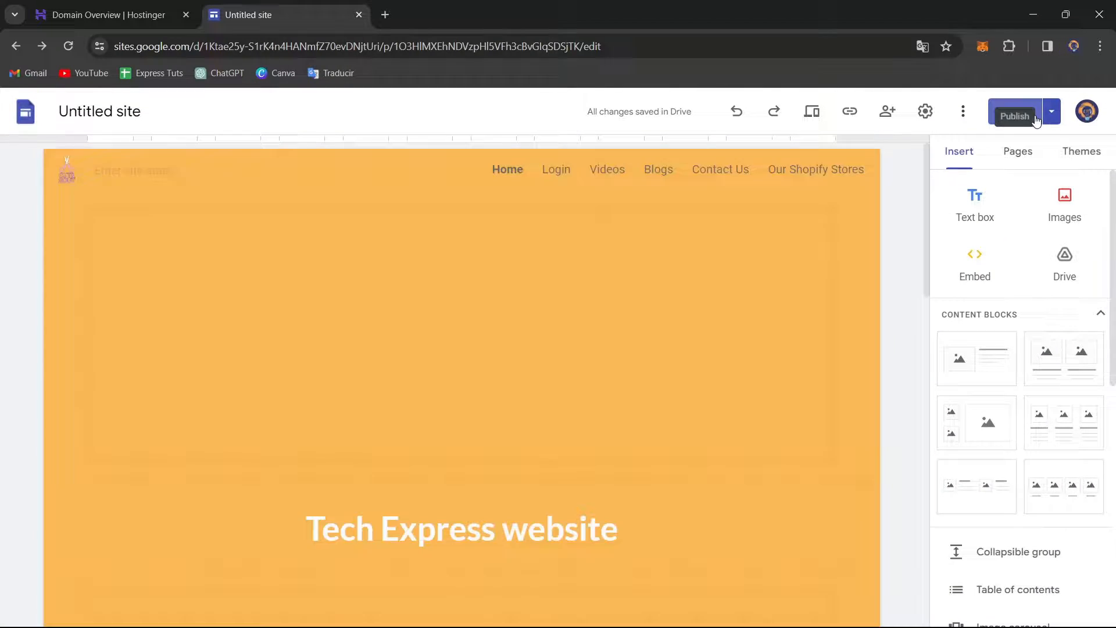
pyautogui.click(1052, 111)
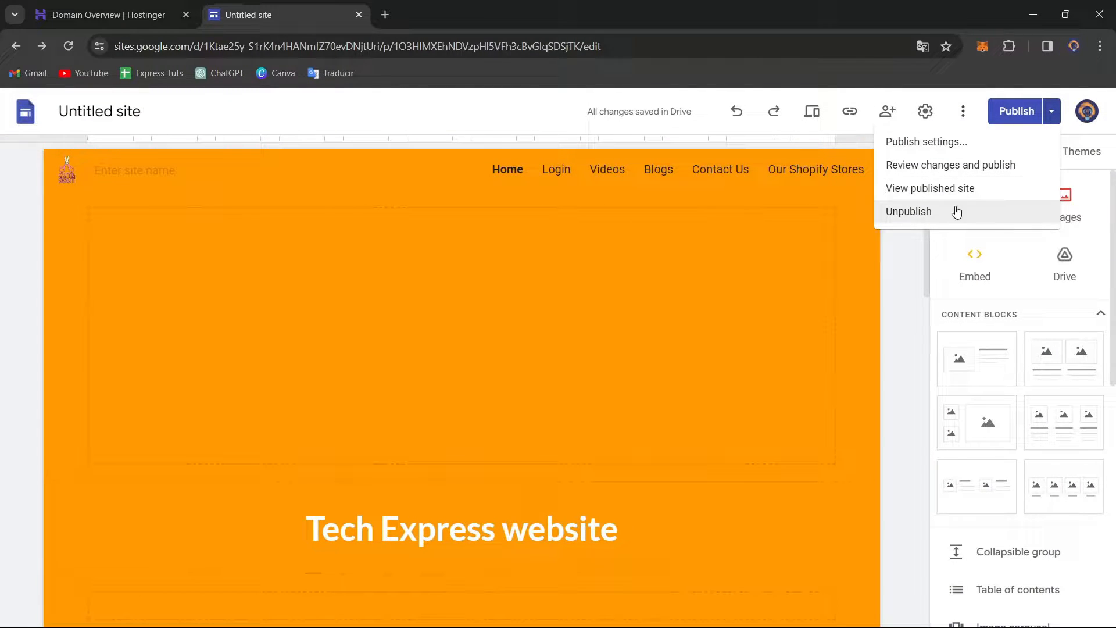
pyautogui.click(930, 188)
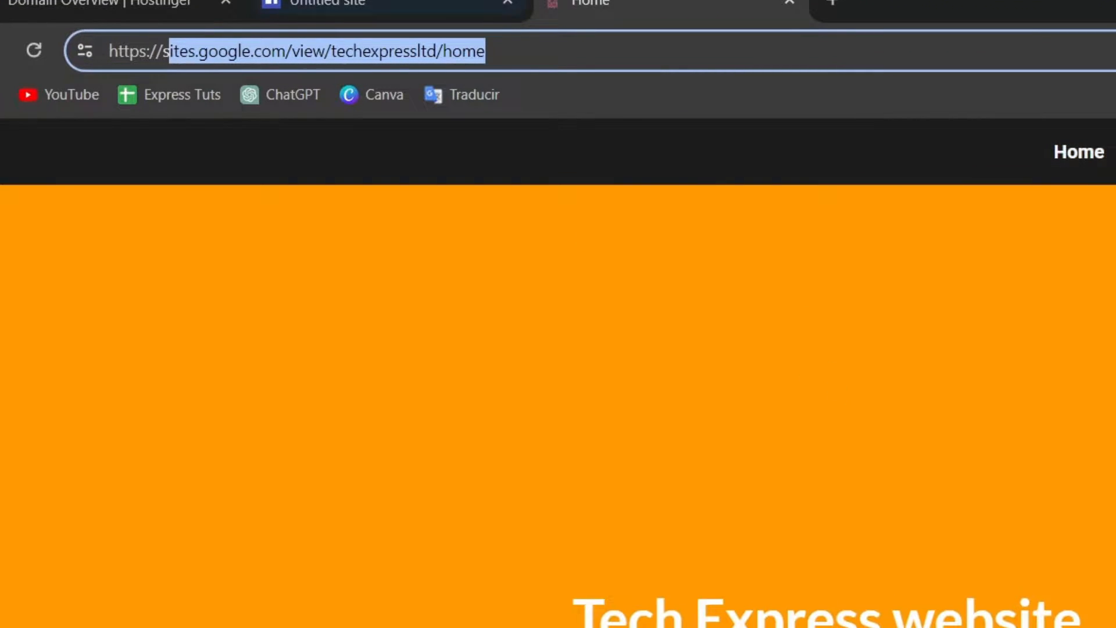
pyautogui.click(93, 3)
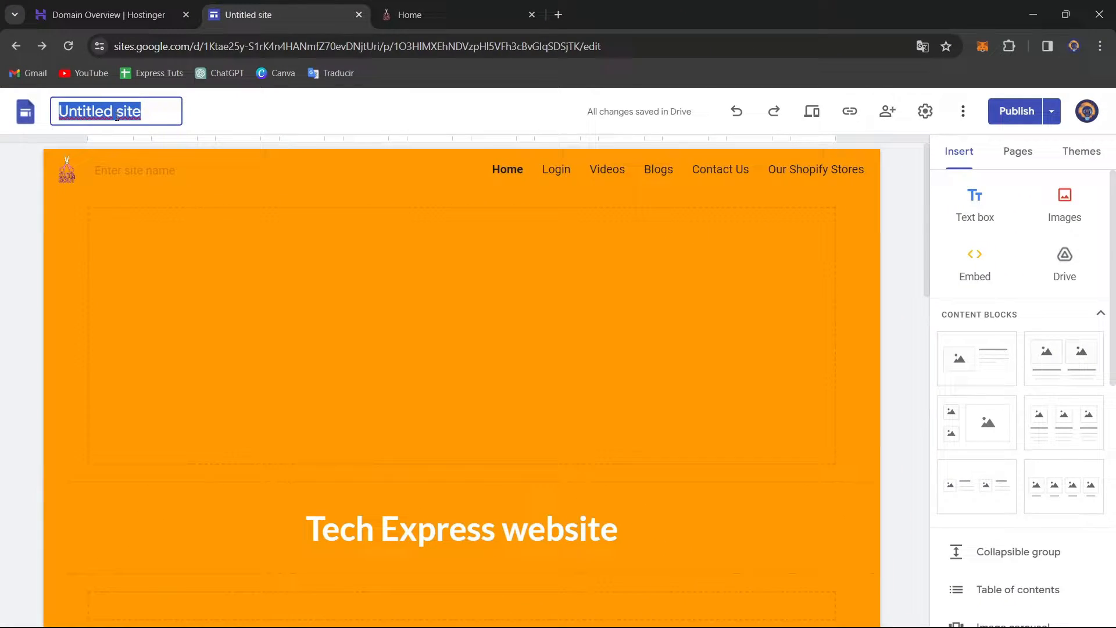
# Step: Open the Tech Express site Settings on the Custom domains section
pyautogui.click(107, 14)
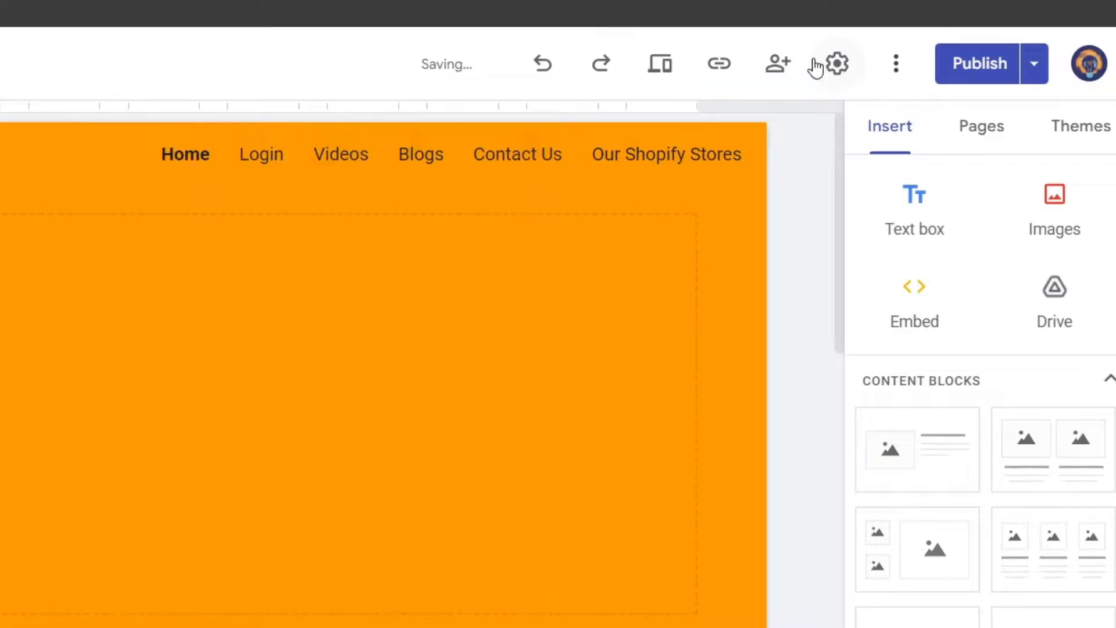
pyautogui.click(835, 64)
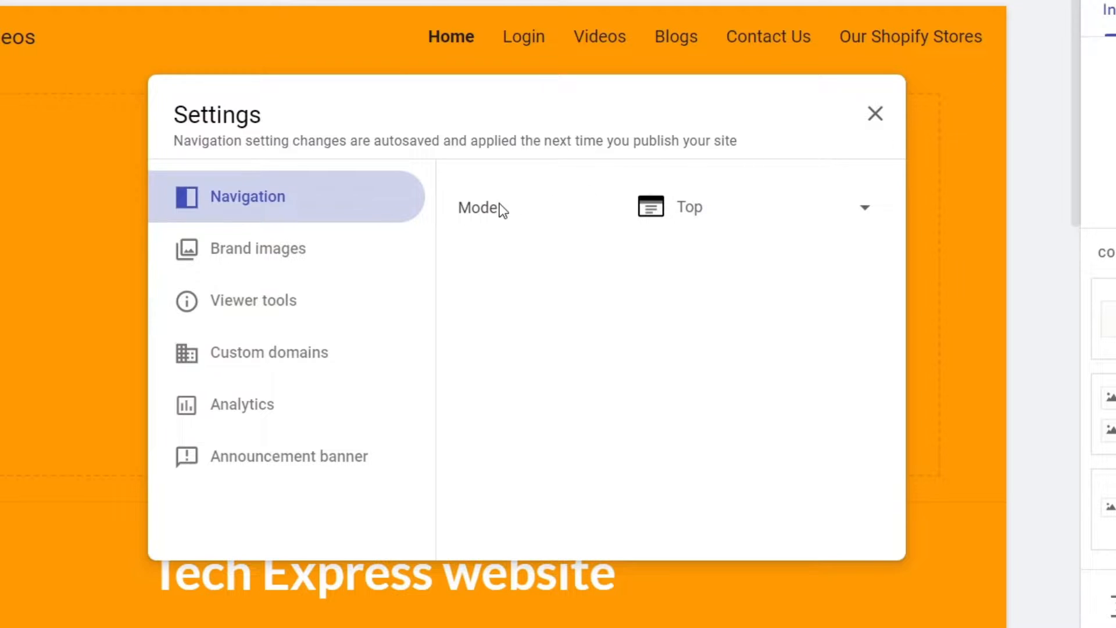
pyautogui.click(270, 352)
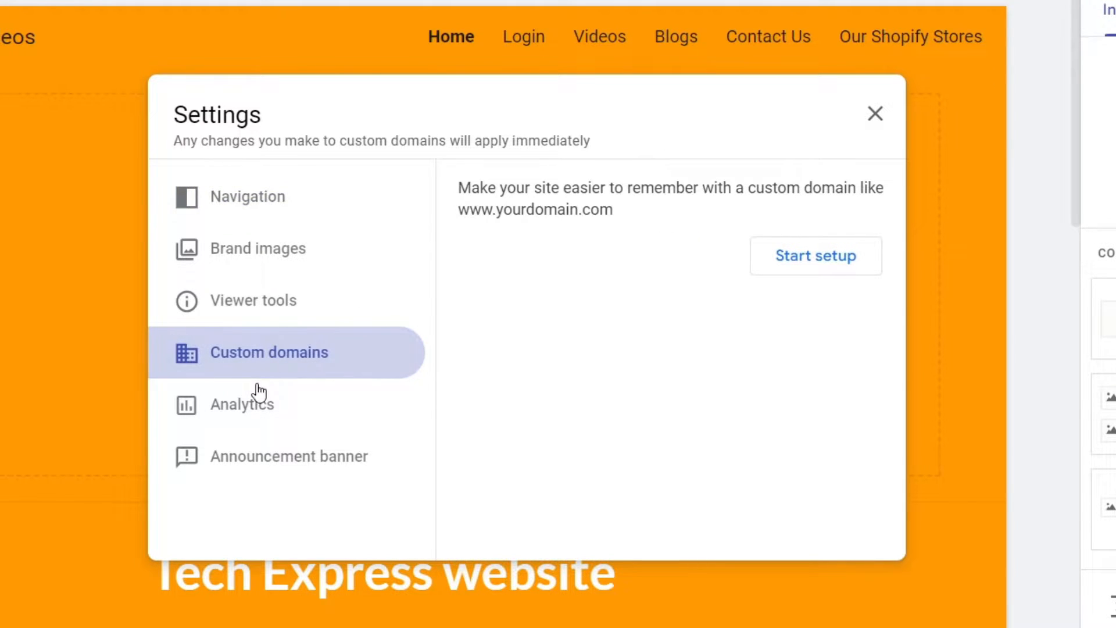
pyautogui.moveTo(375, 361)
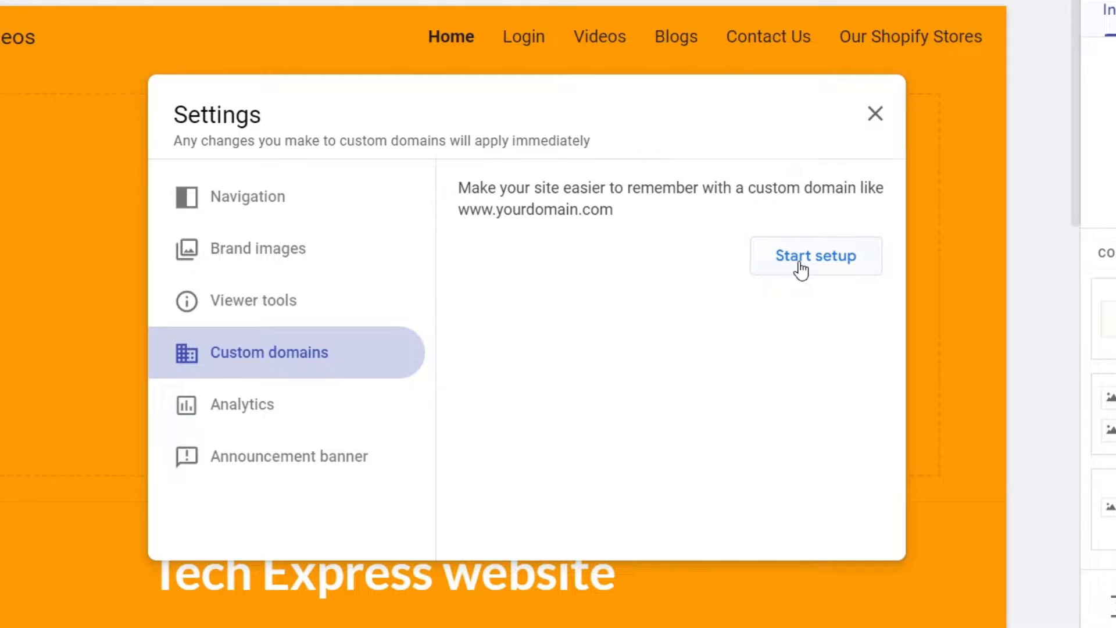
pyautogui.click(815, 255)
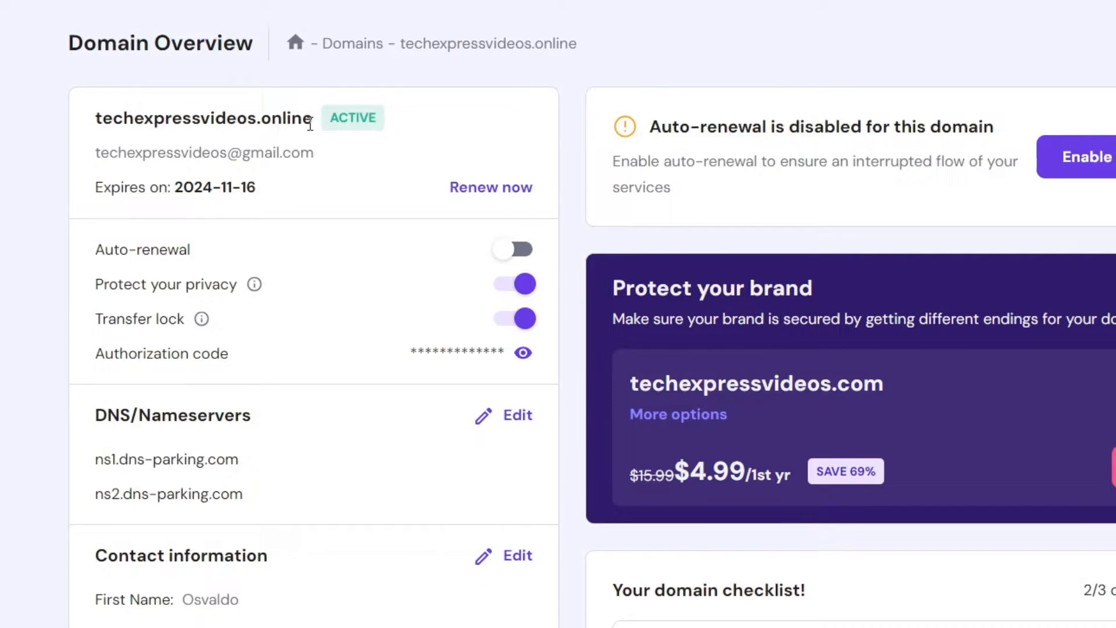
pyautogui.doubleClick(202, 118)
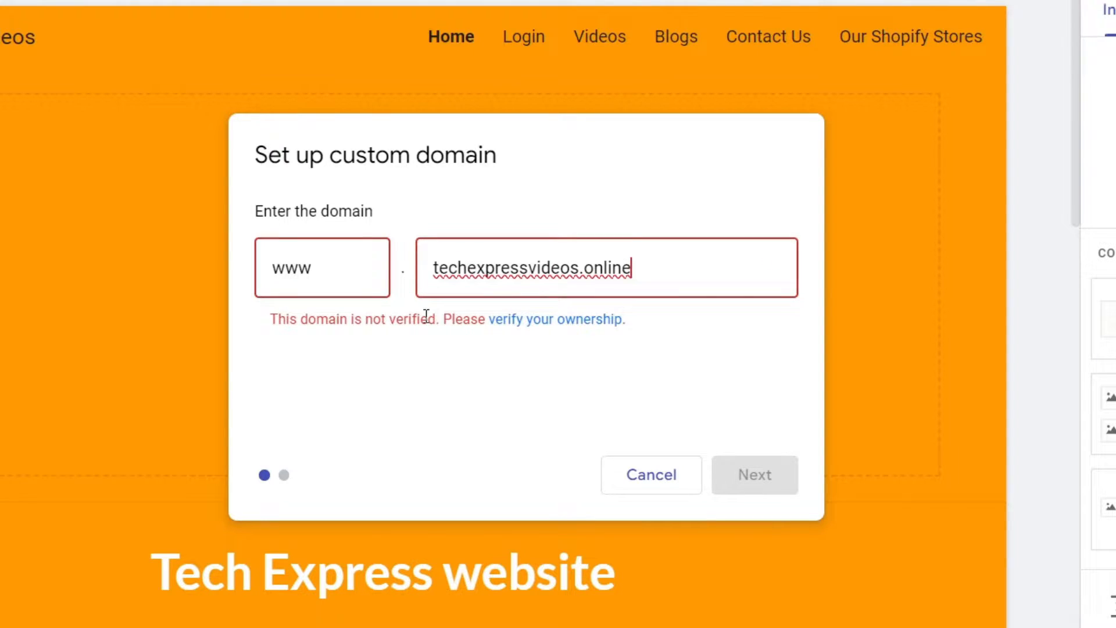
pyautogui.moveTo(366, 320); pyautogui.dragTo(626, 319)
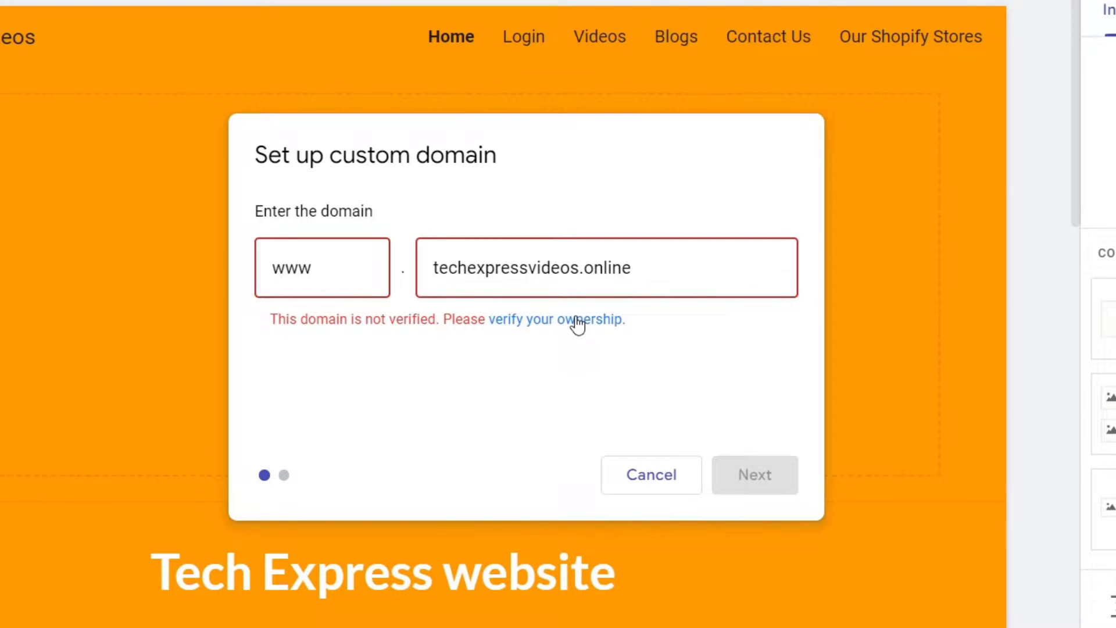
pyautogui.click(556, 320)
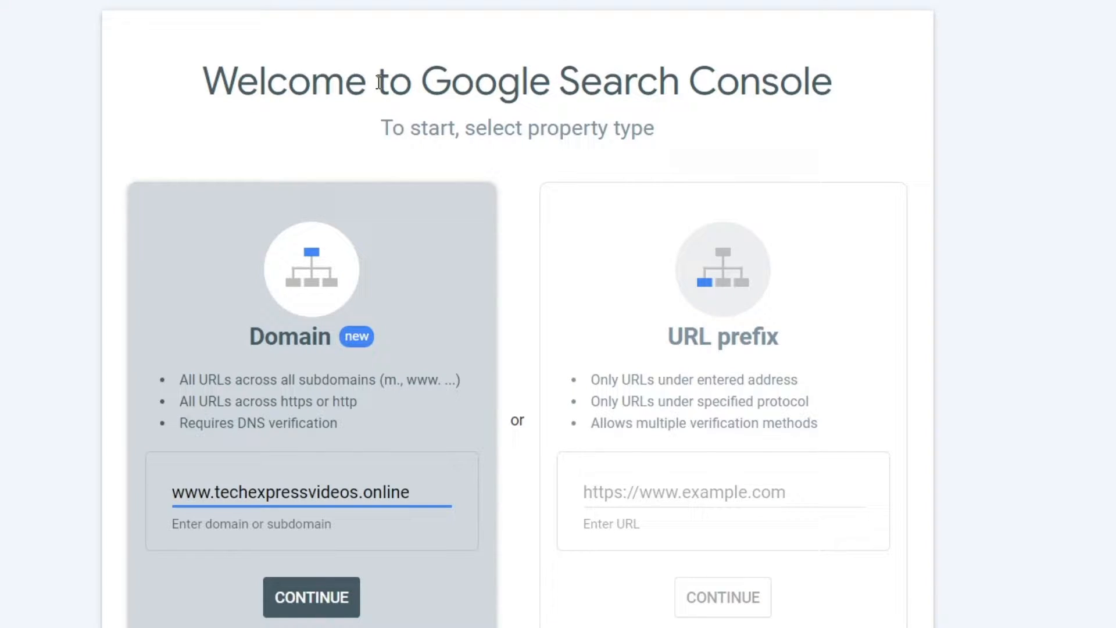
pyautogui.moveTo(460, 165)
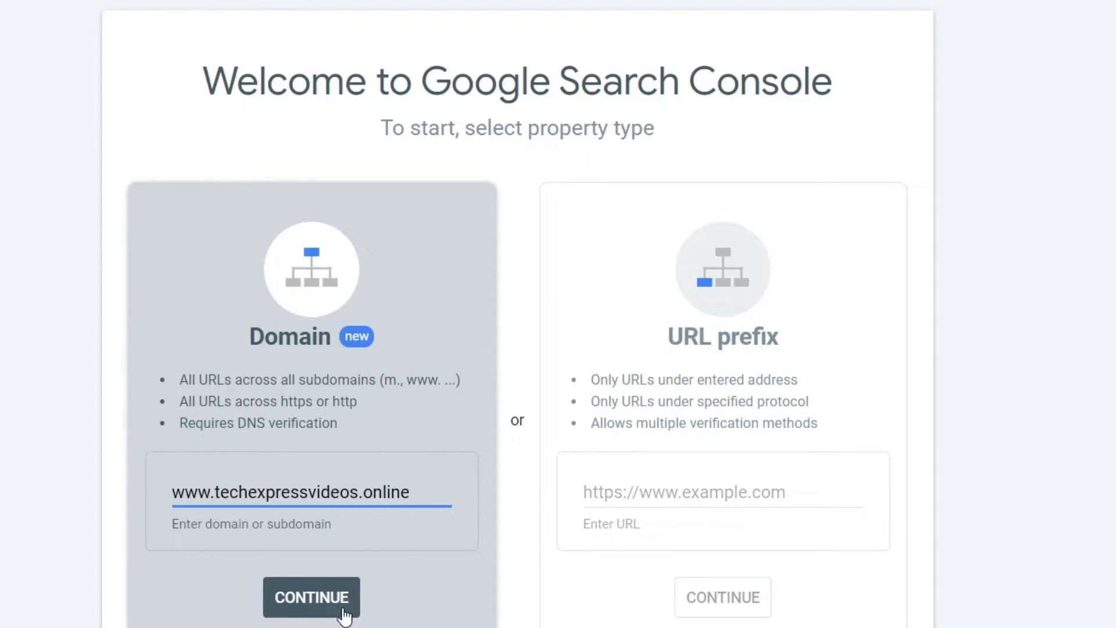
# Step: Add techexpressvideos.online as a Search Console property and browse the DNS record types
pyautogui.click(311, 597)
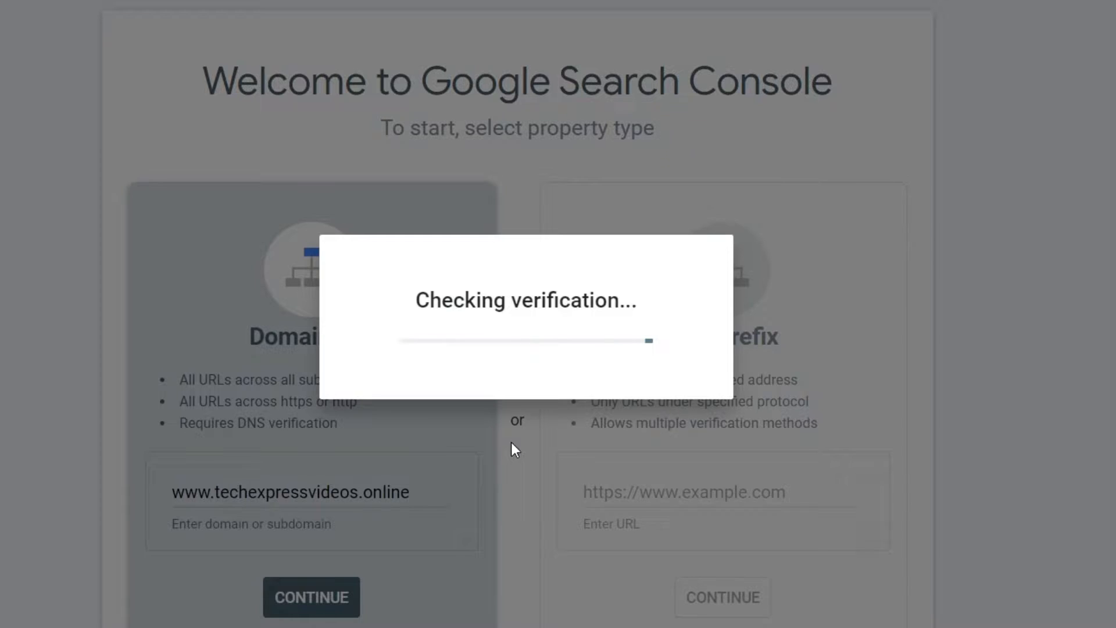
pyautogui.click(311, 596)
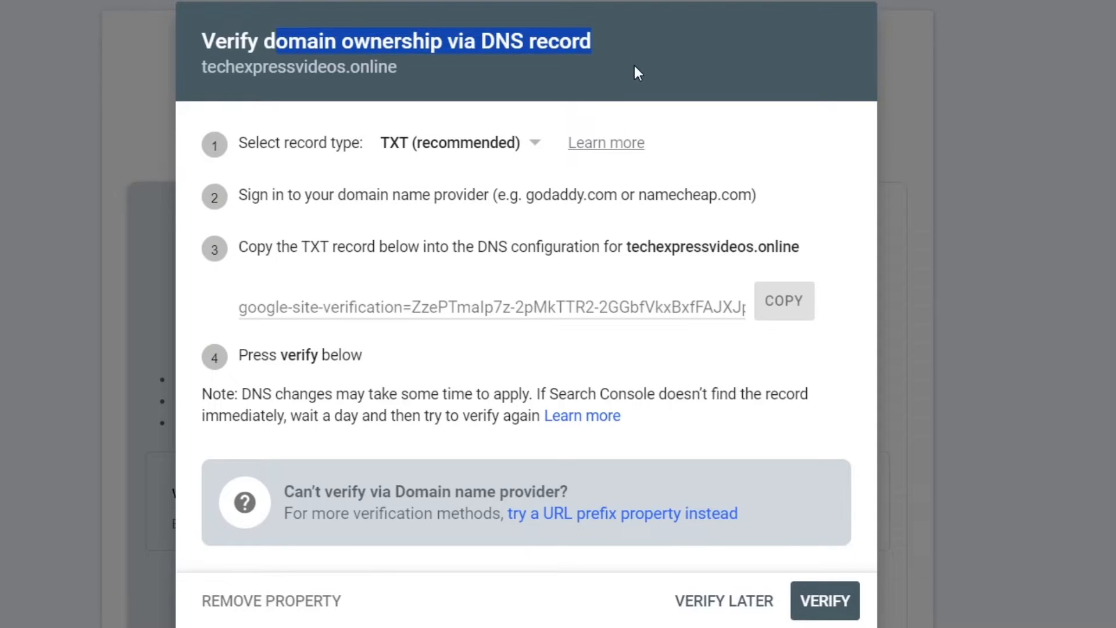
pyautogui.click(459, 142)
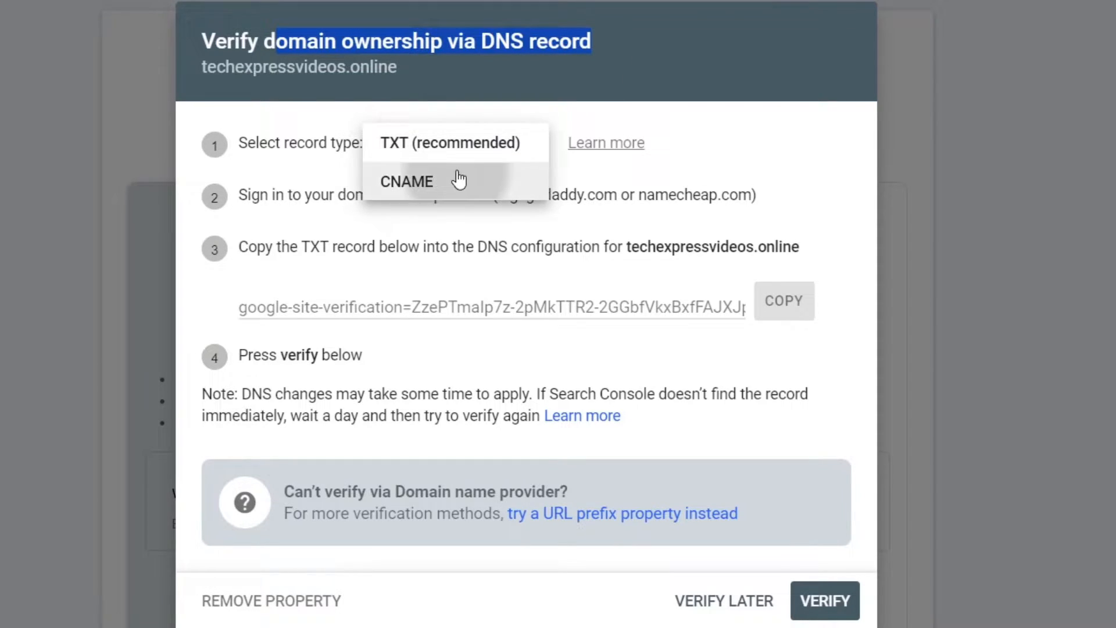
pyautogui.click(406, 181)
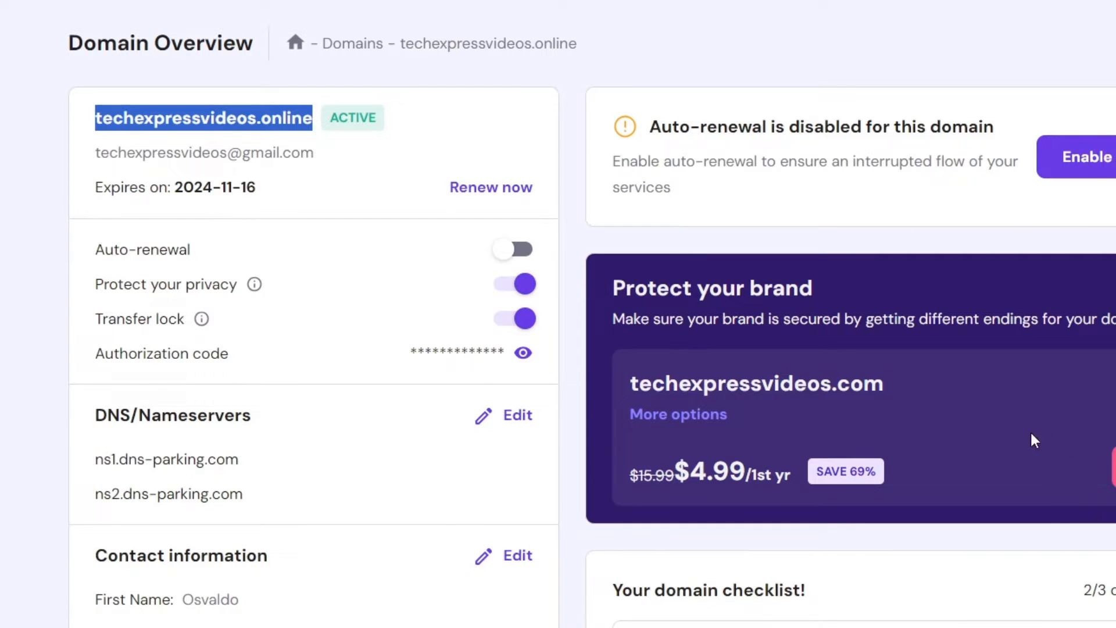
# Step: Open Hostinger's DNS settings and copy Search Console's TXT verification value
pyautogui.click(517, 415)
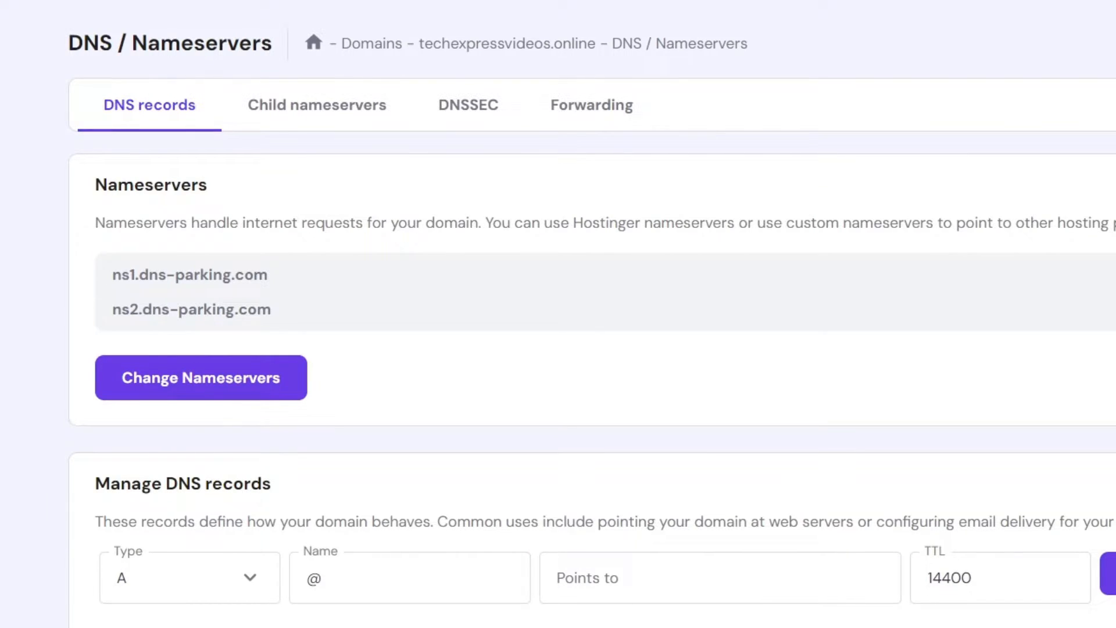
pyautogui.scroll(-3)
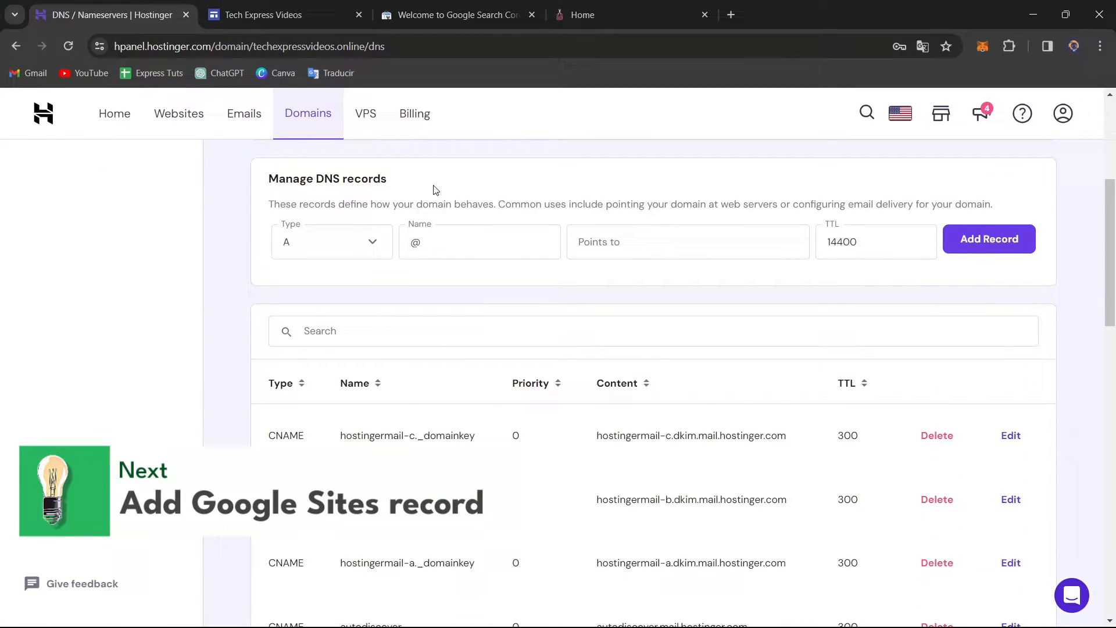
pyautogui.click(456, 14)
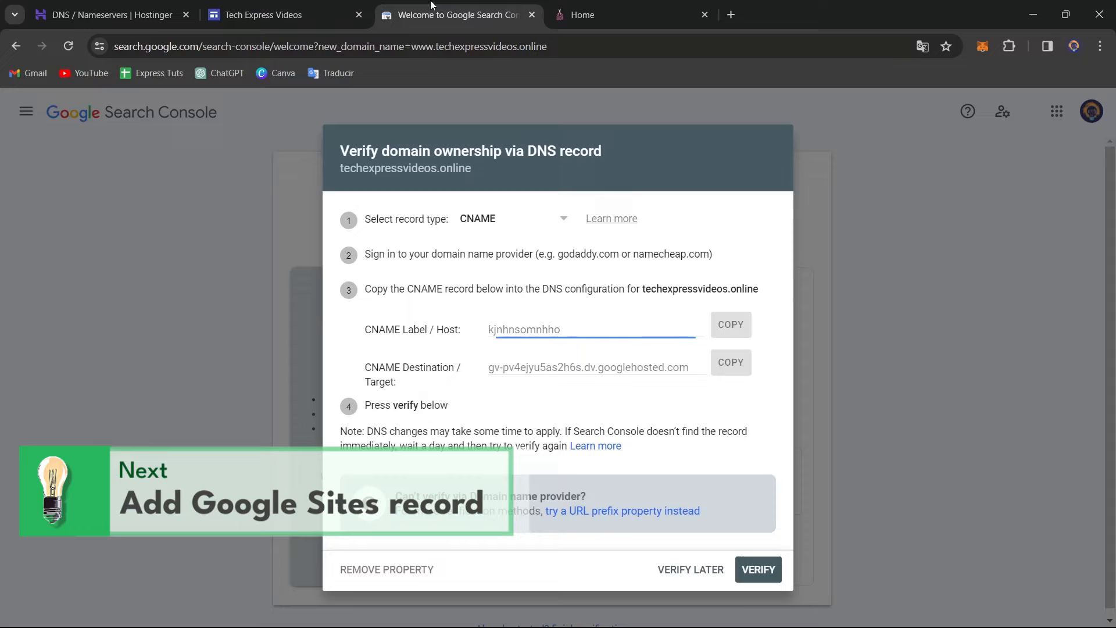
pyautogui.click(511, 218)
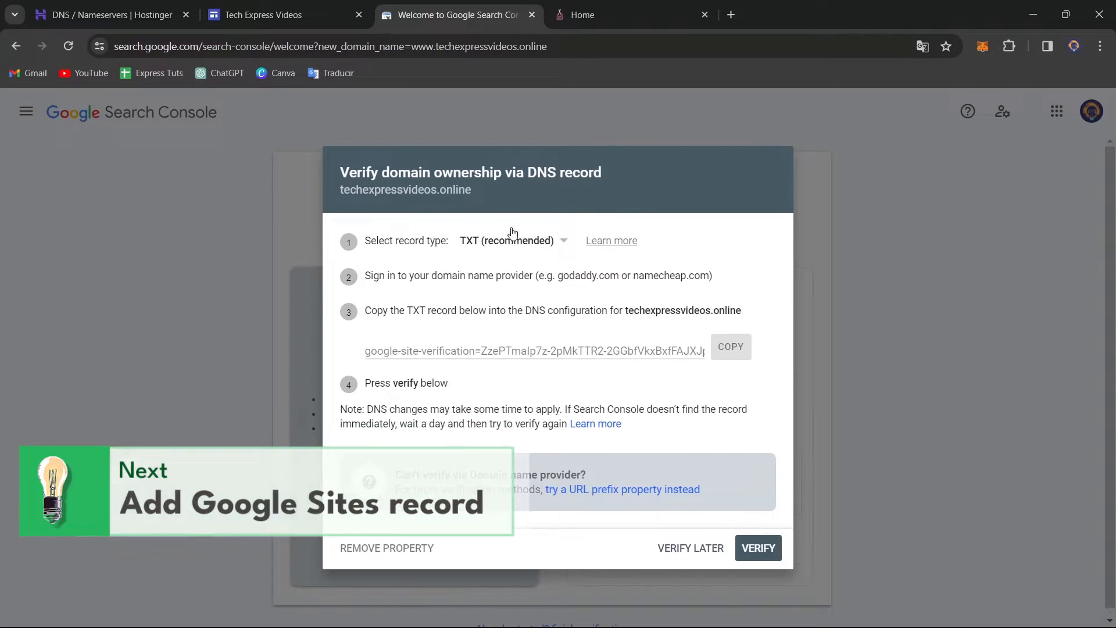
pyautogui.click(730, 347)
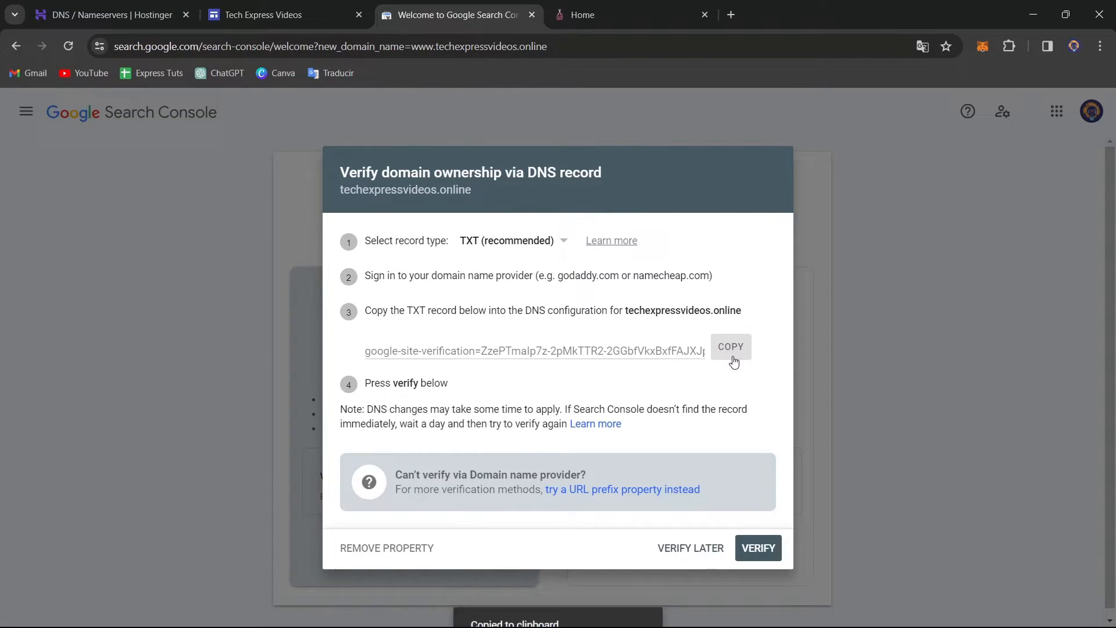
pyautogui.click(103, 14)
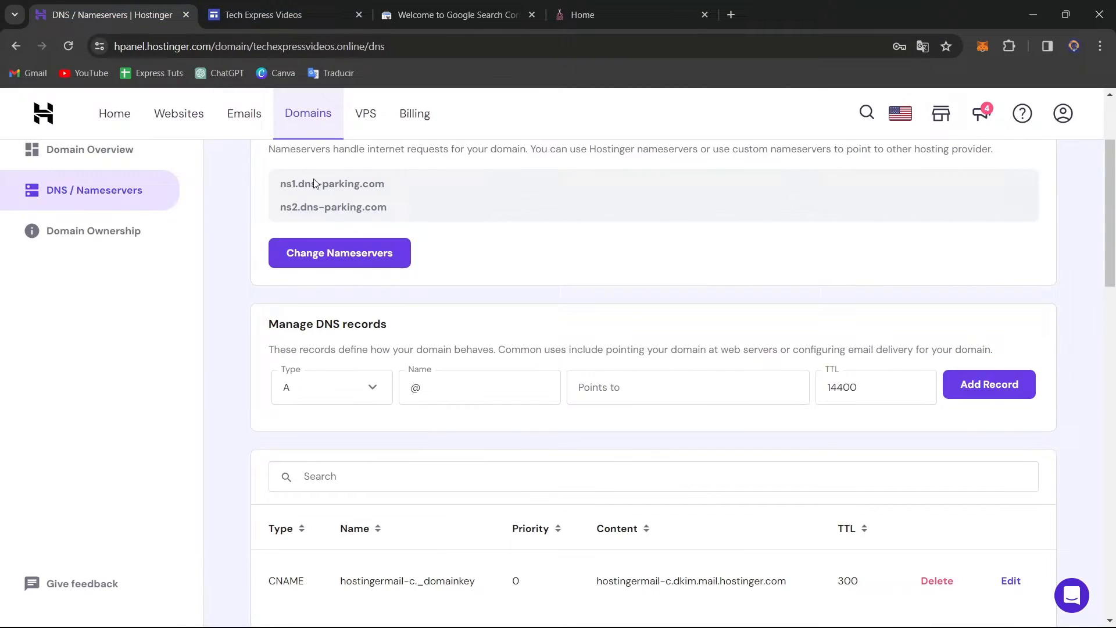
pyautogui.click(331, 388)
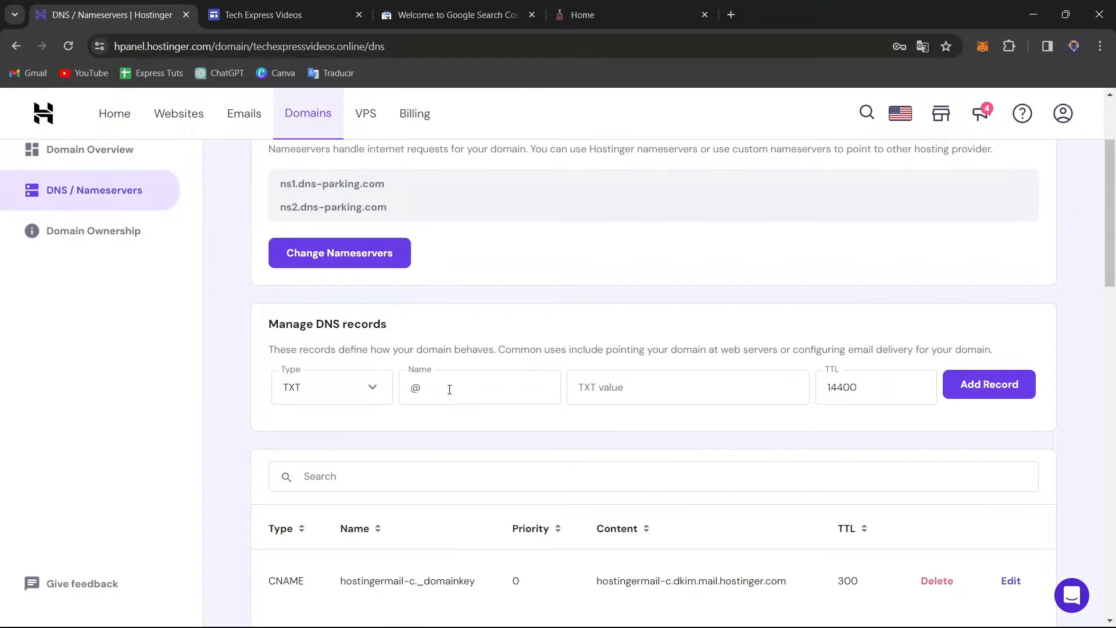
pyautogui.write('malp7z-2pMkTTR2-2GGbfVkxBxfFAJXJpE4kUg')
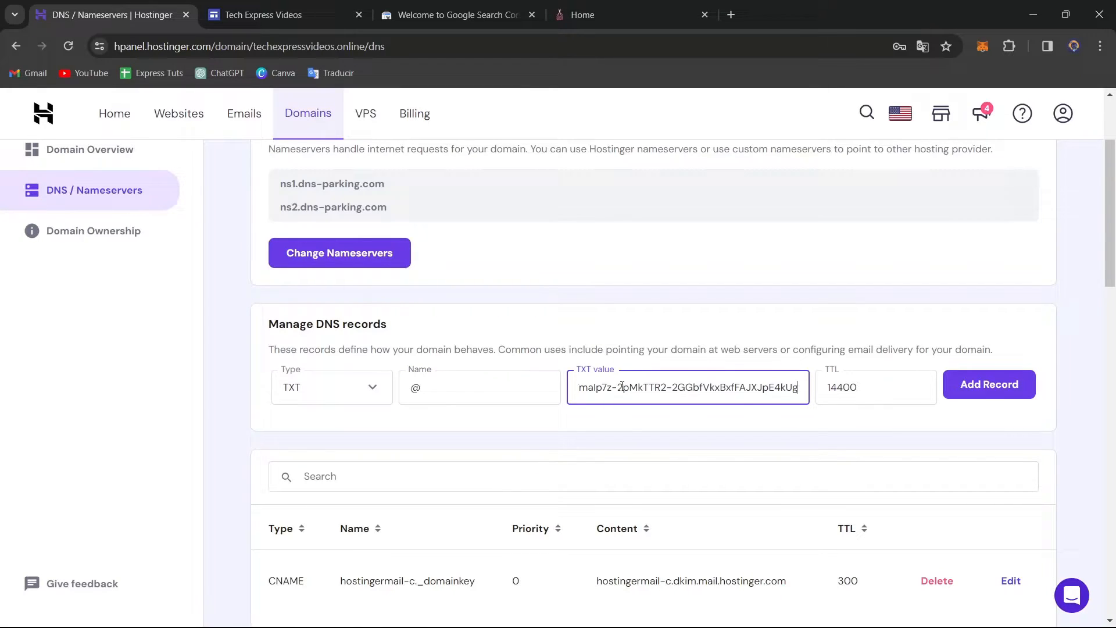
pyautogui.click(627, 14)
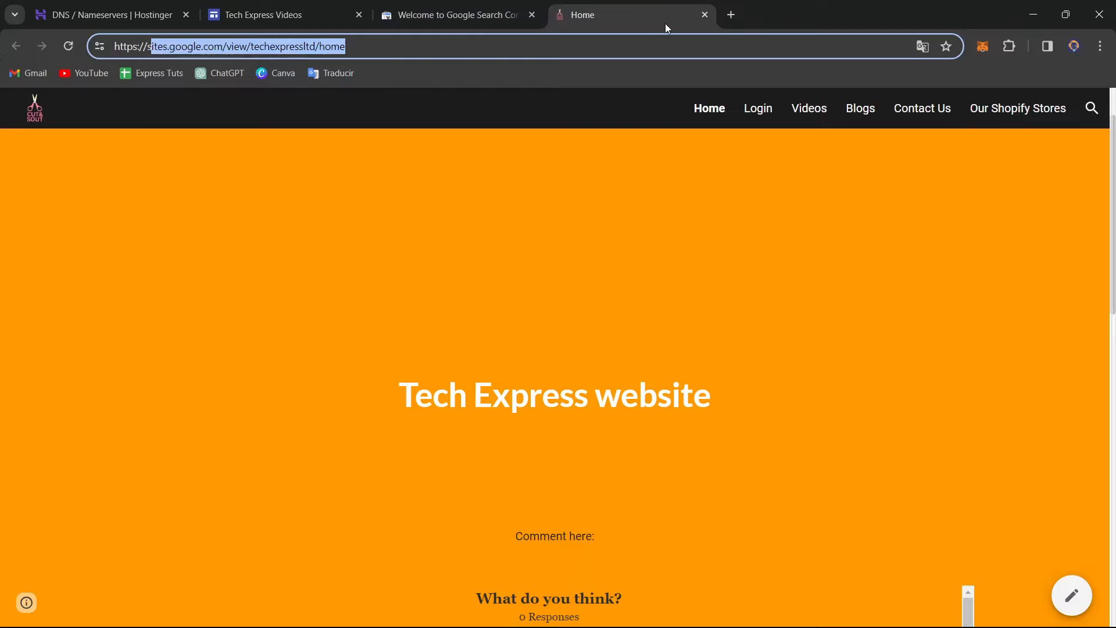
pyautogui.click(456, 14)
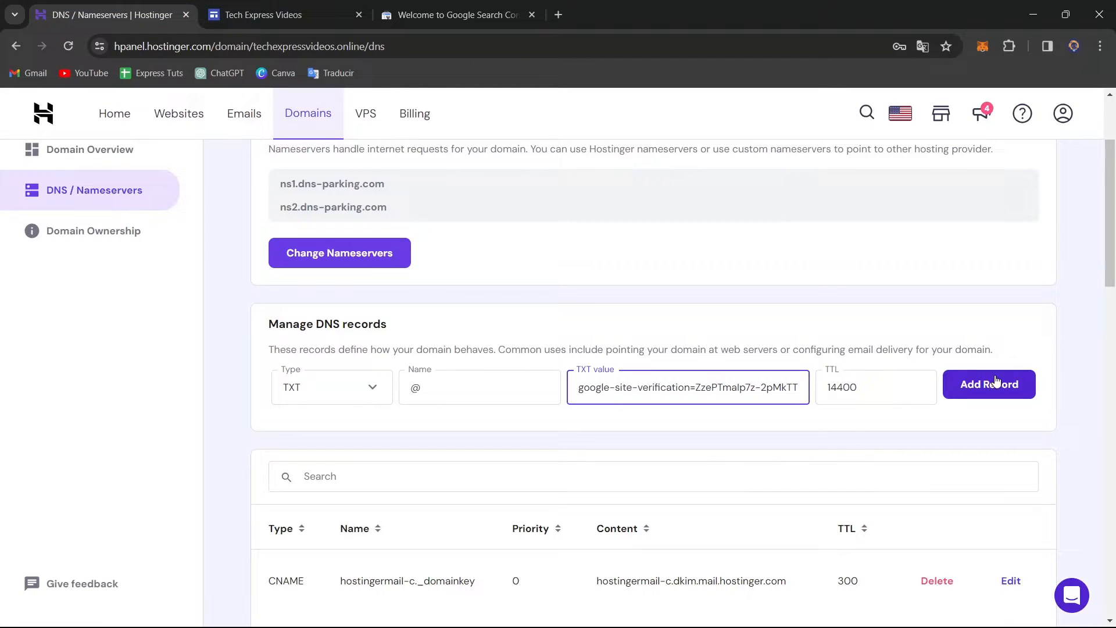
pyautogui.click(989, 384)
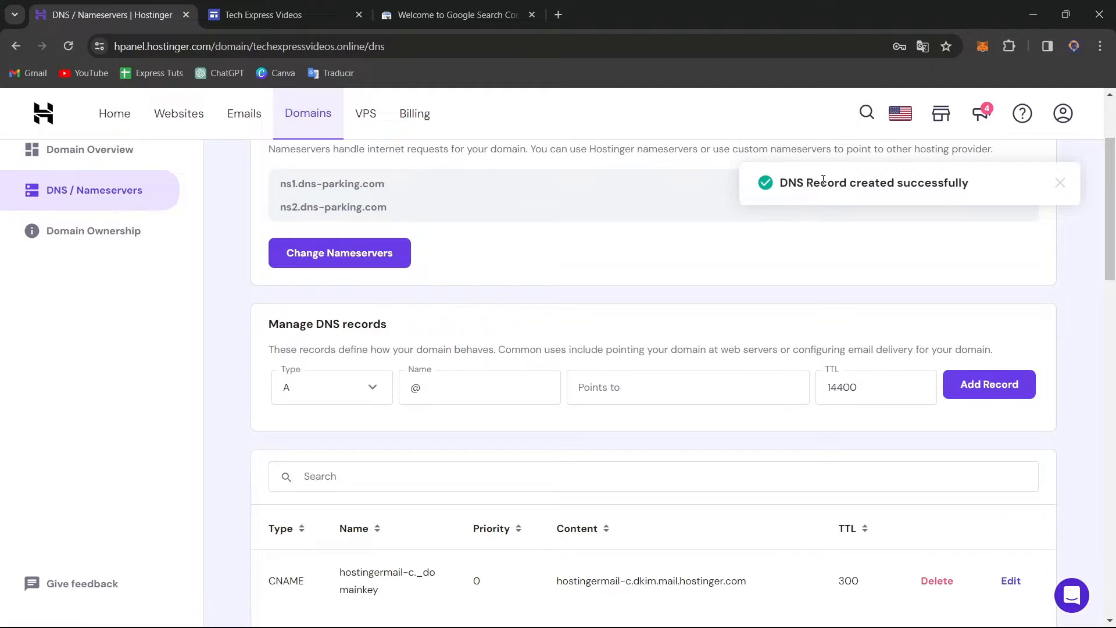
pyautogui.scroll(-3)
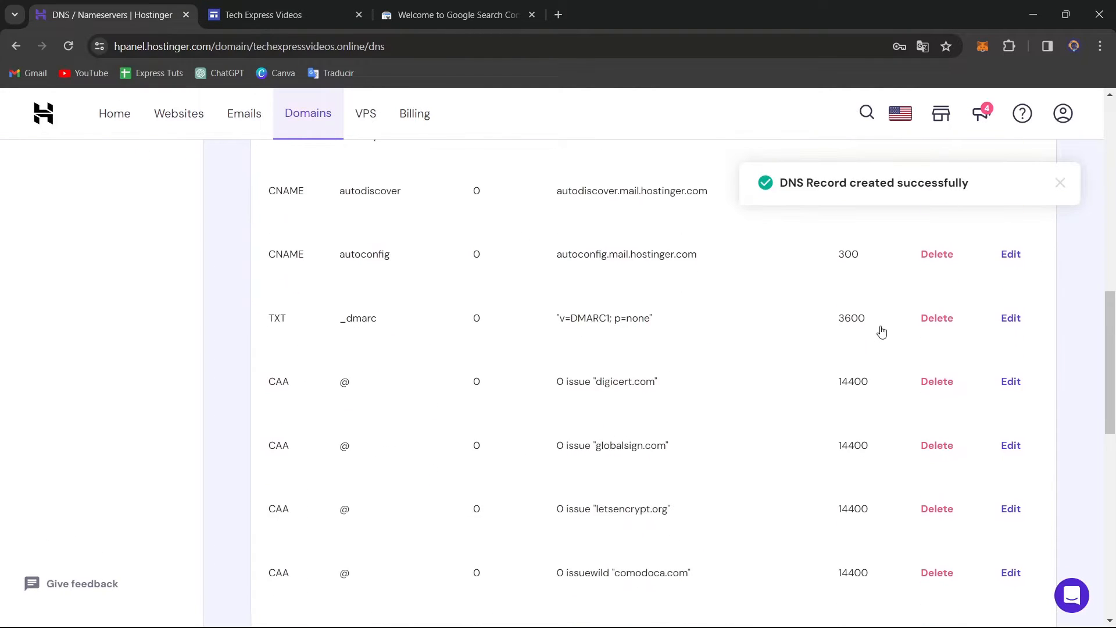
pyautogui.scroll(-3)
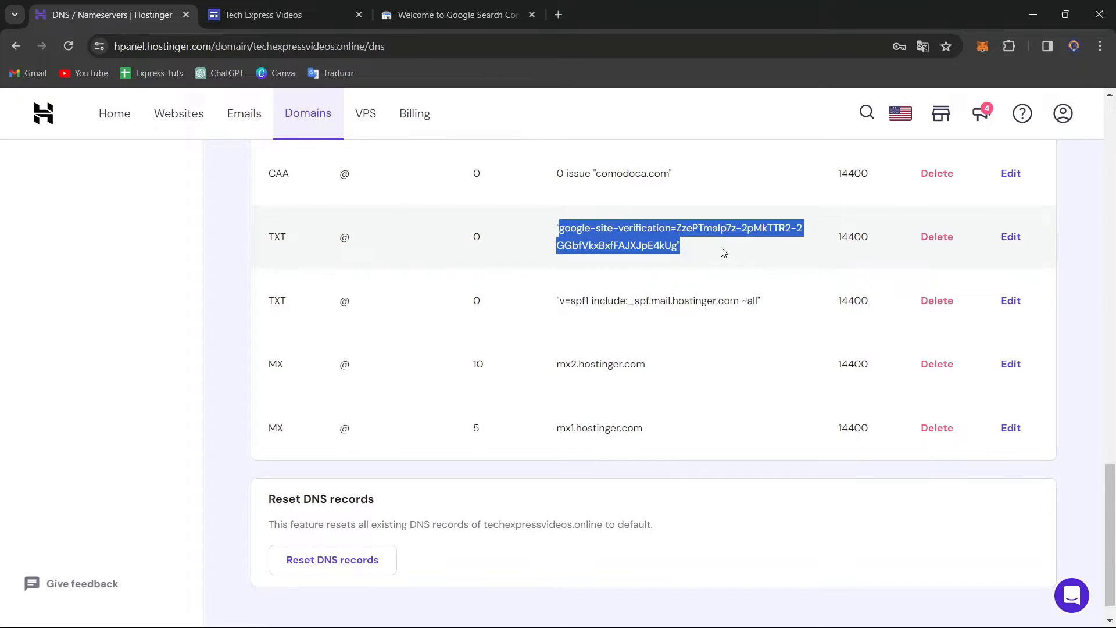
# Step: Verify techexpressvideos.online ownership in Search Console and dismiss the confirmation
pyautogui.click(459, 14)
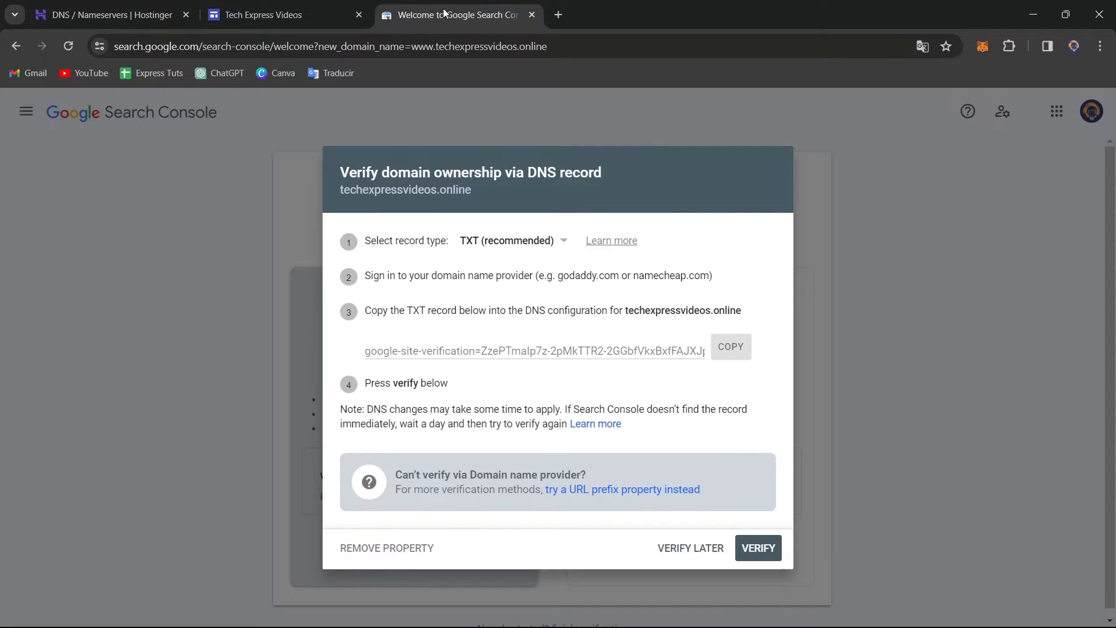
pyautogui.click(757, 548)
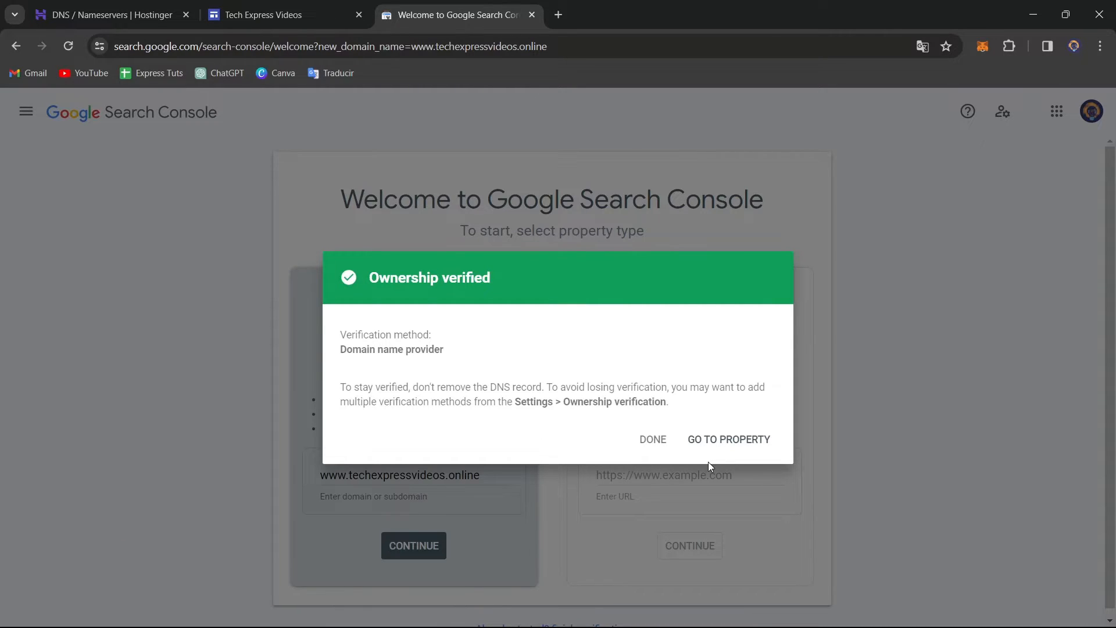
pyautogui.click(651, 439)
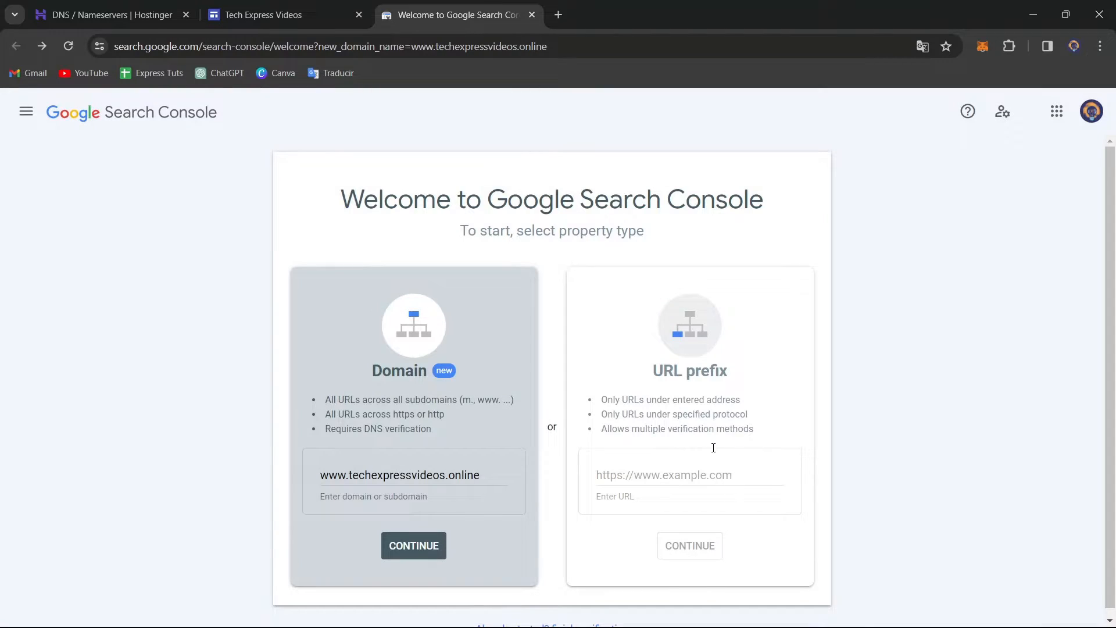
pyautogui.click(283, 14)
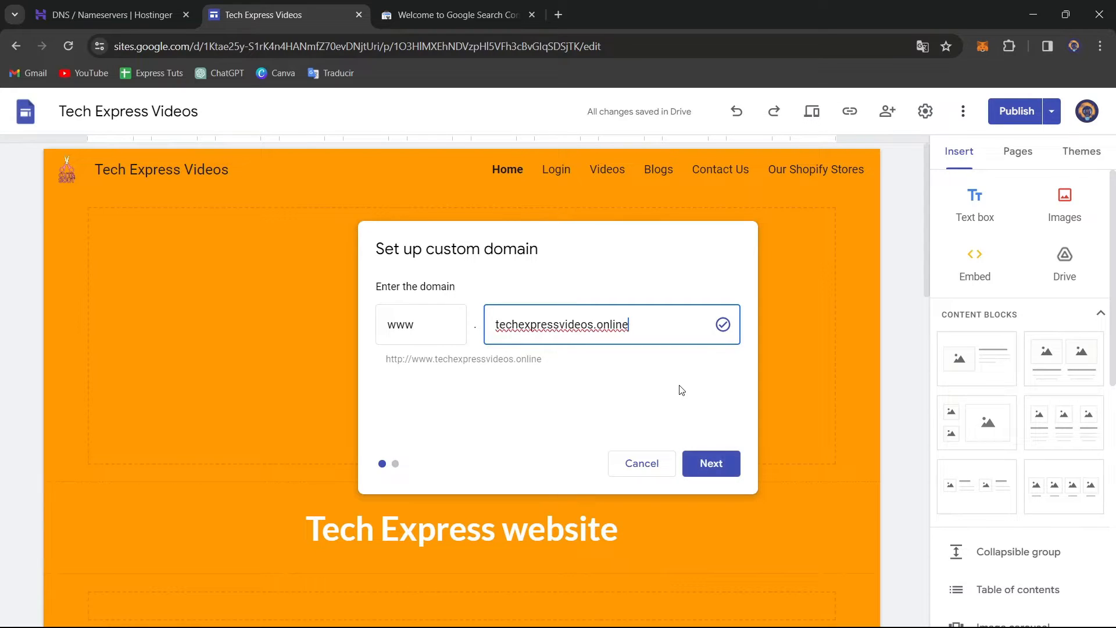
pyautogui.moveTo(717, 412)
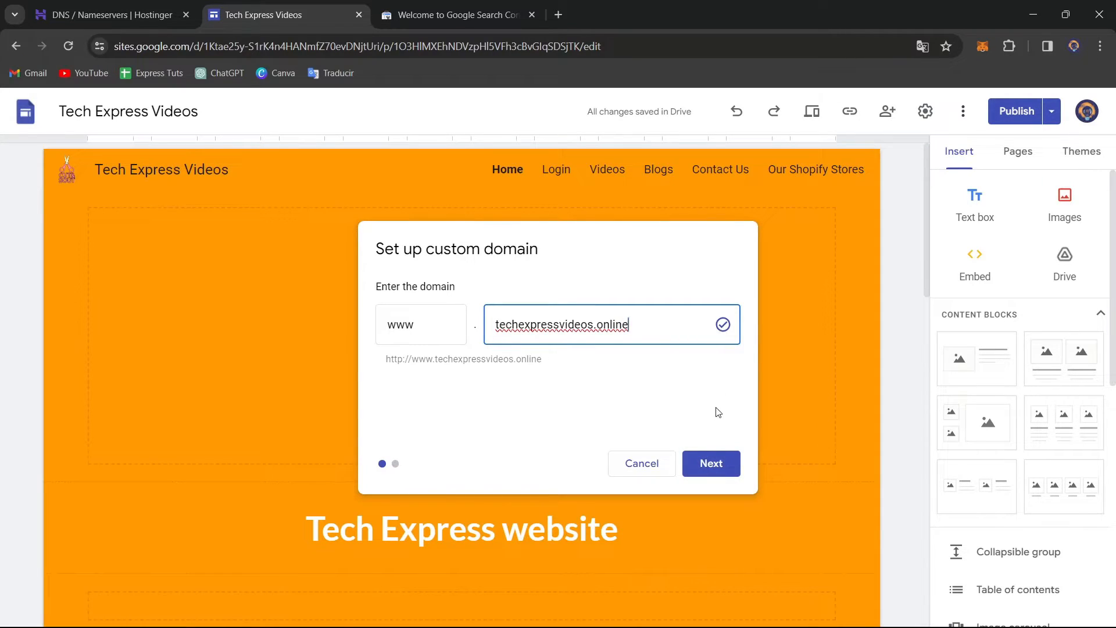
pyautogui.click(710, 464)
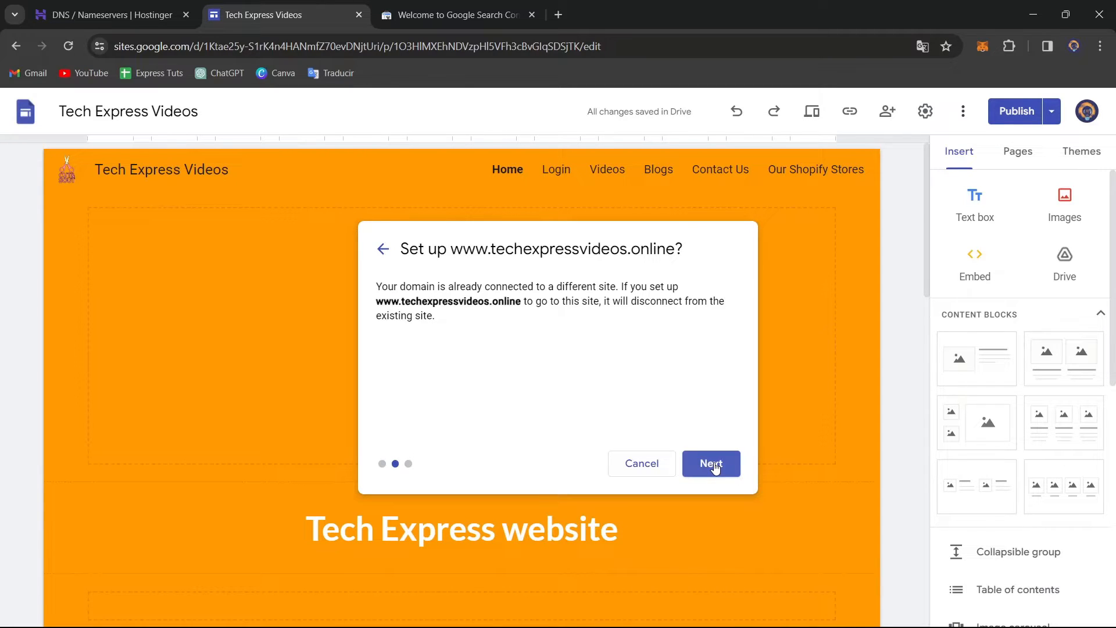
pyautogui.click(710, 463)
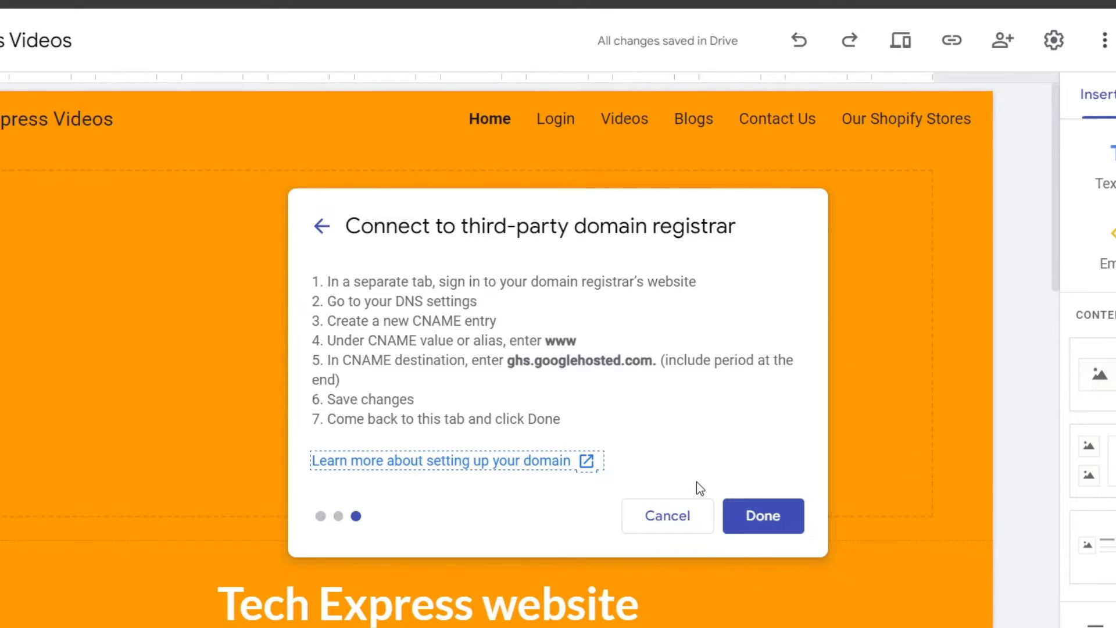
pyautogui.moveTo(727, 495)
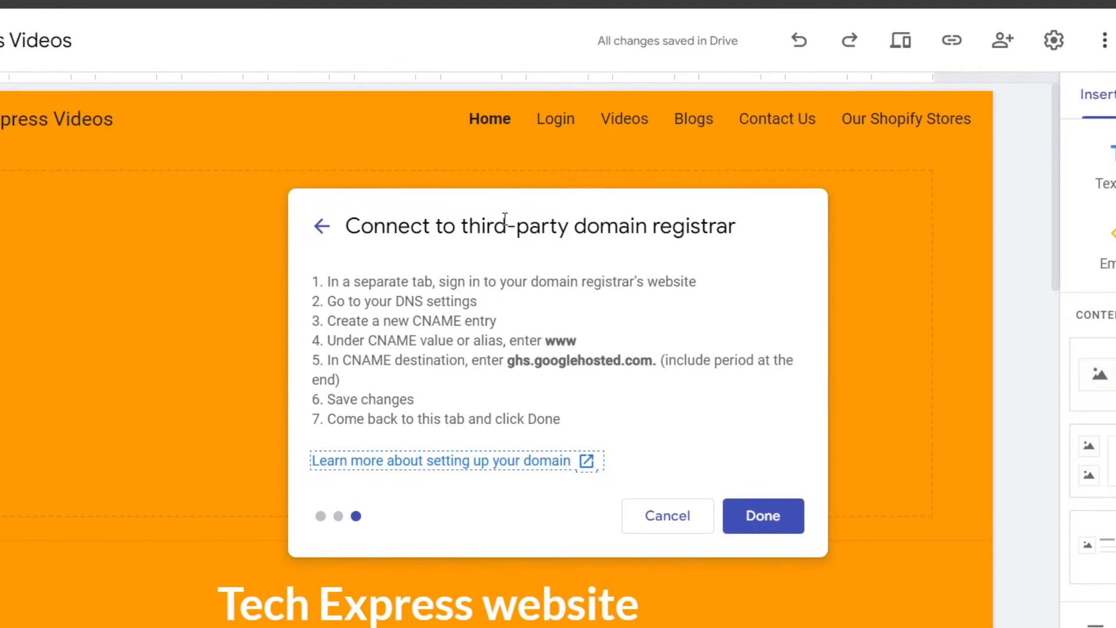
pyautogui.moveTo(508, 227); pyautogui.dragTo(689, 281)
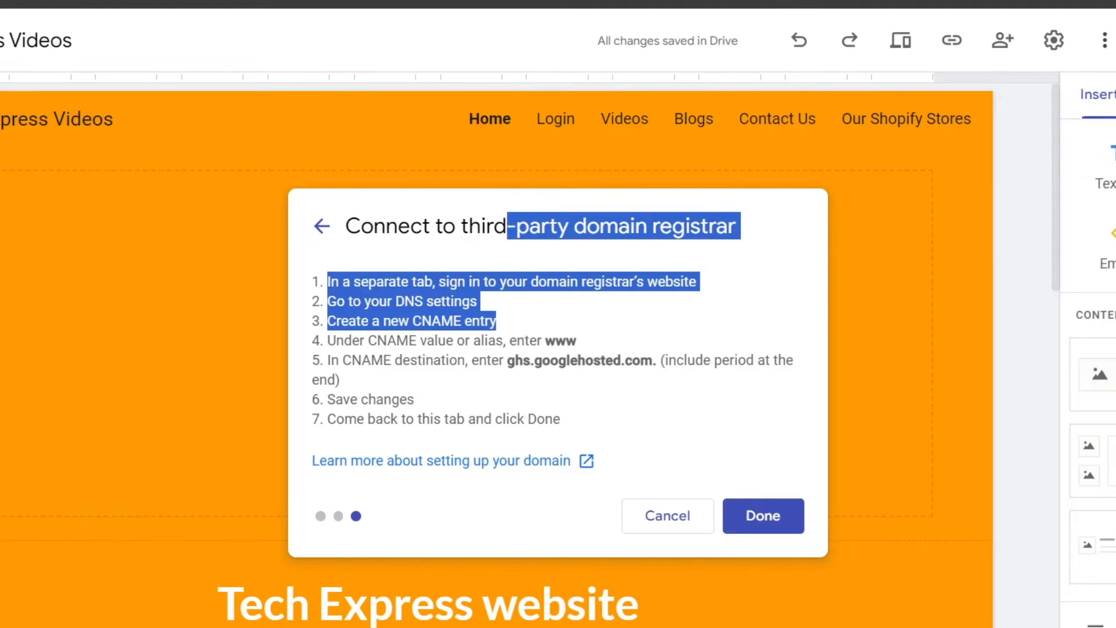
pyautogui.click(107, 13)
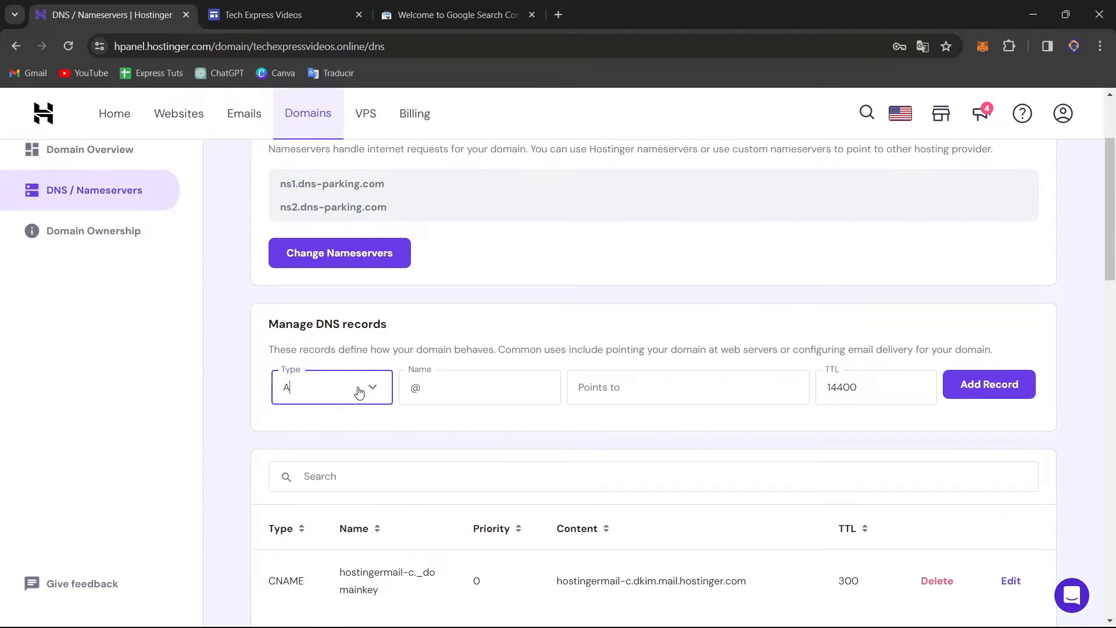
# Step: Add a www CNAME record targeting ghs.googlehosted.com in Hostinger
pyautogui.click(331, 386)
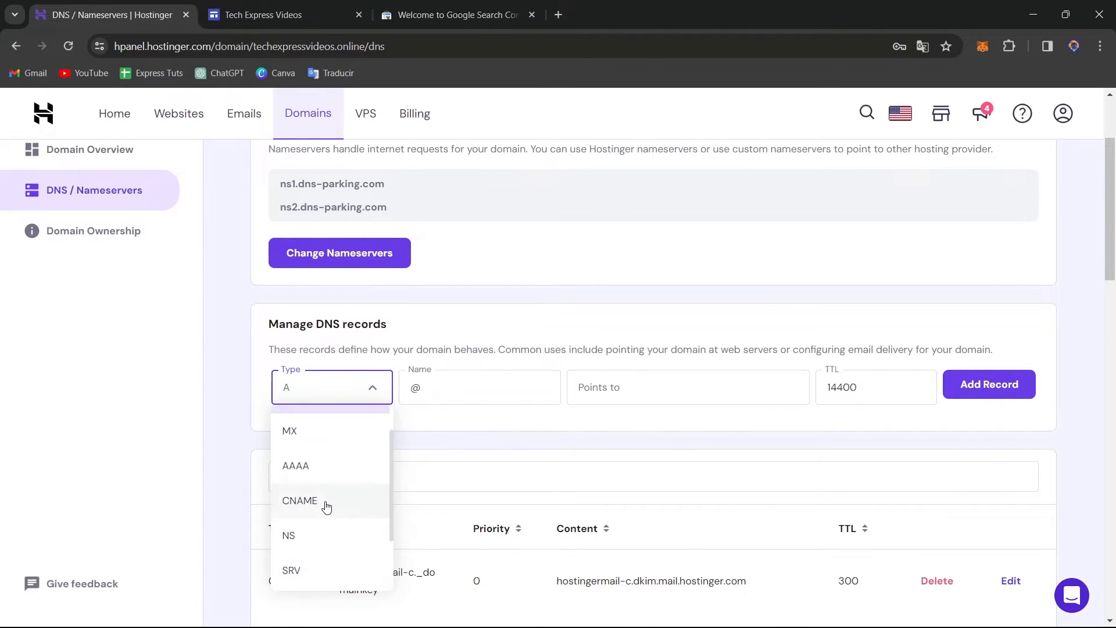
pyautogui.click(283, 14)
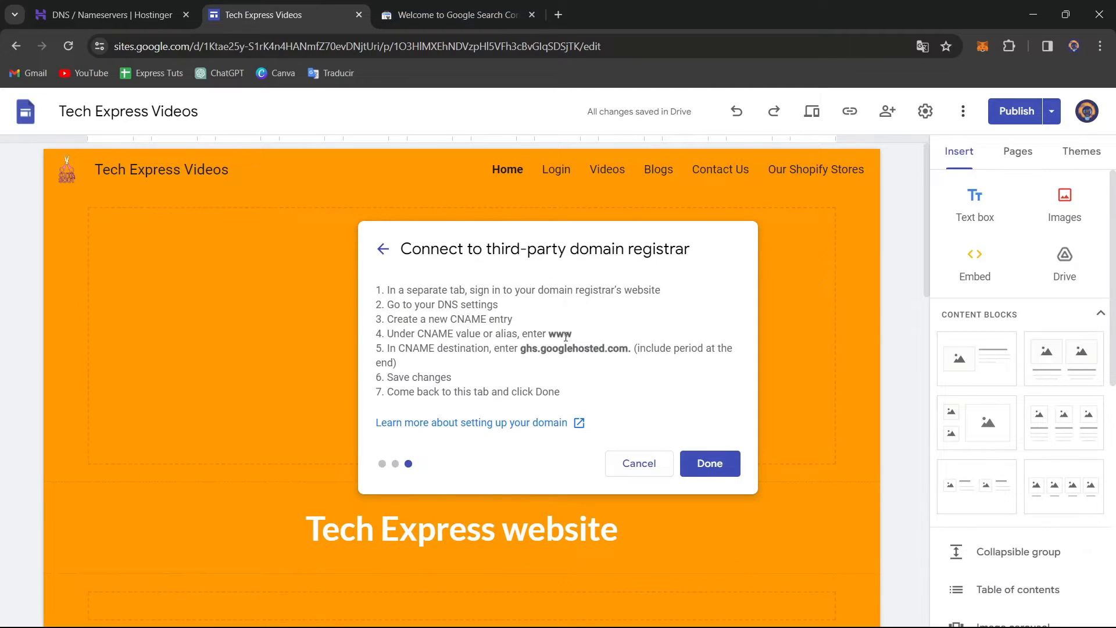
pyautogui.doubleClick(570, 349)
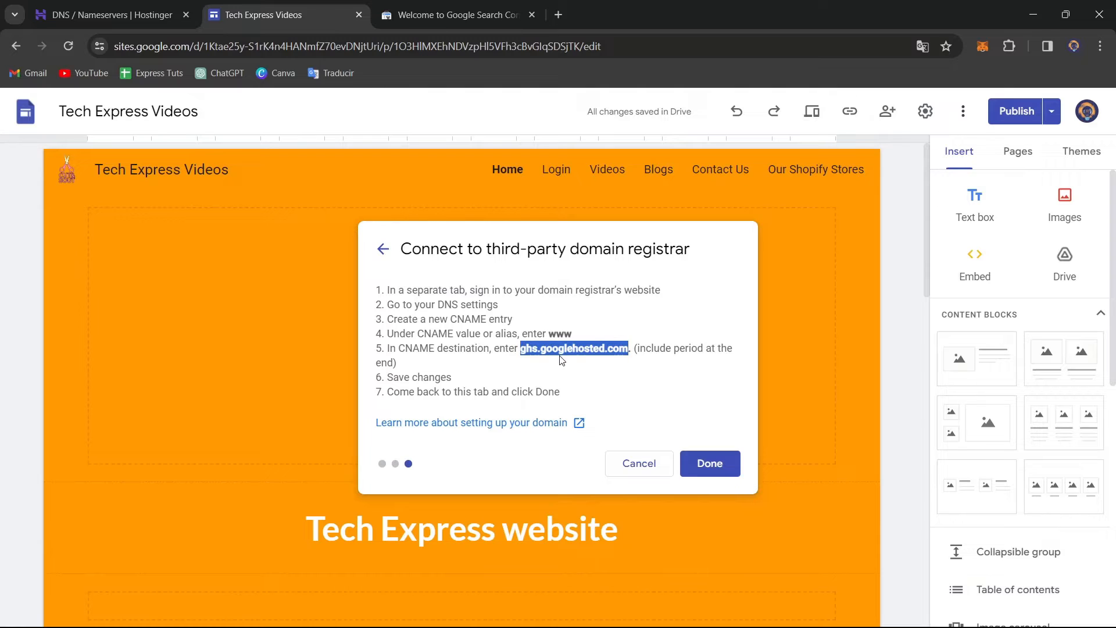
pyautogui.click(107, 14)
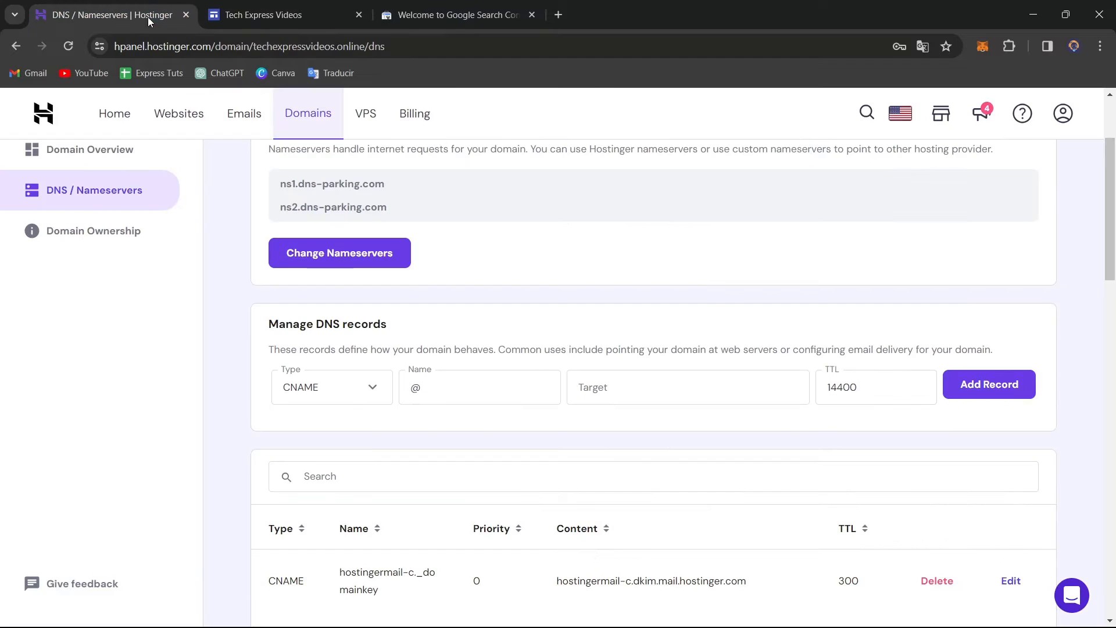
pyautogui.write('www')
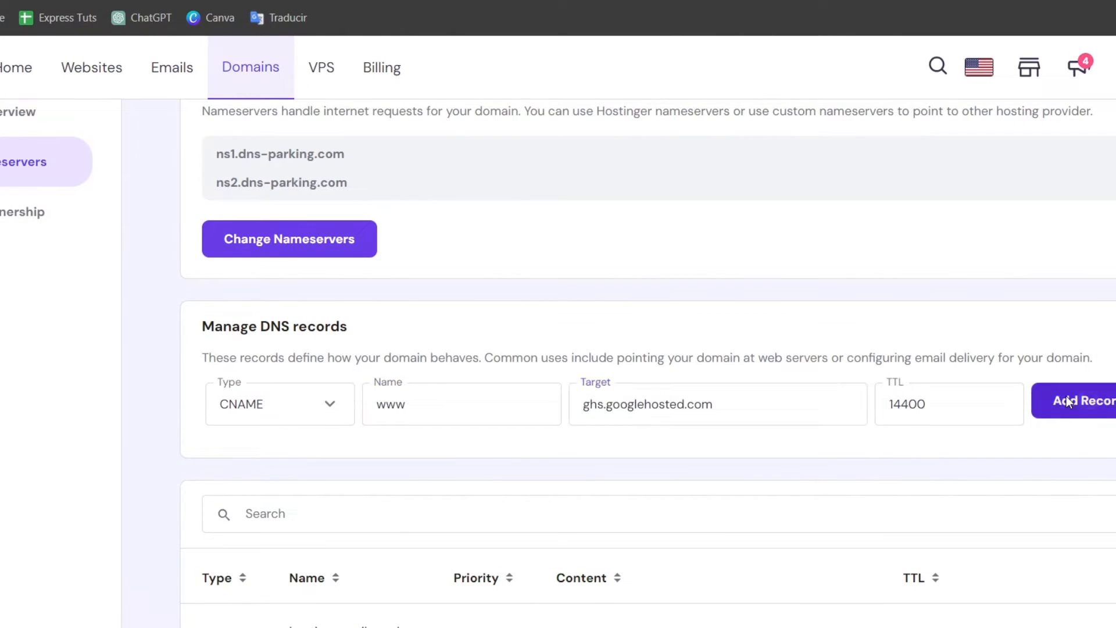
pyautogui.click(1075, 400)
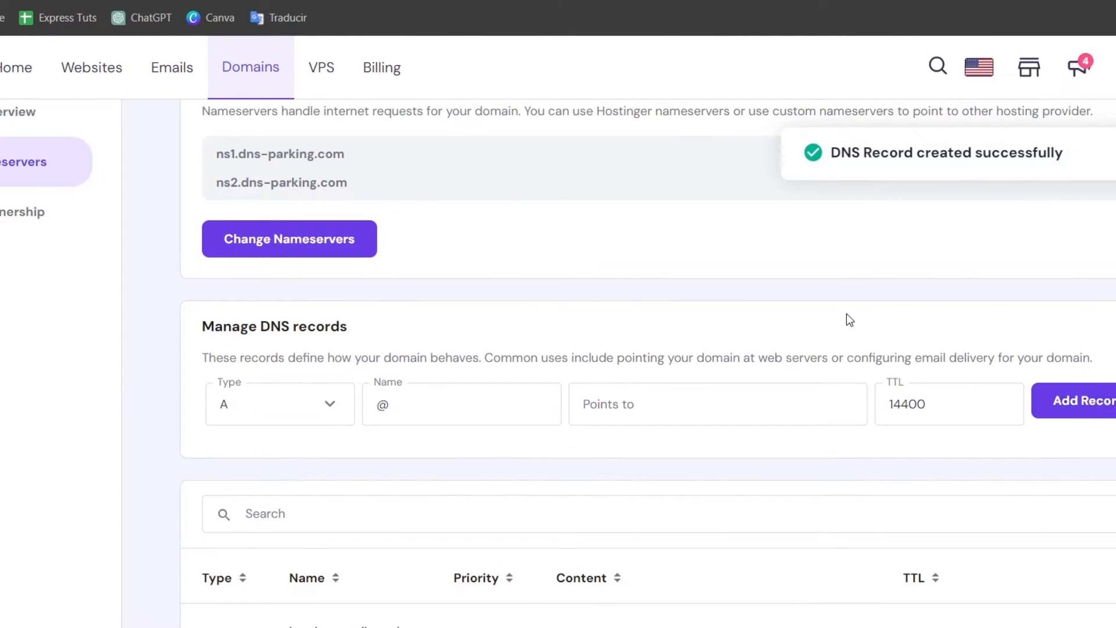
pyautogui.scroll(-3)
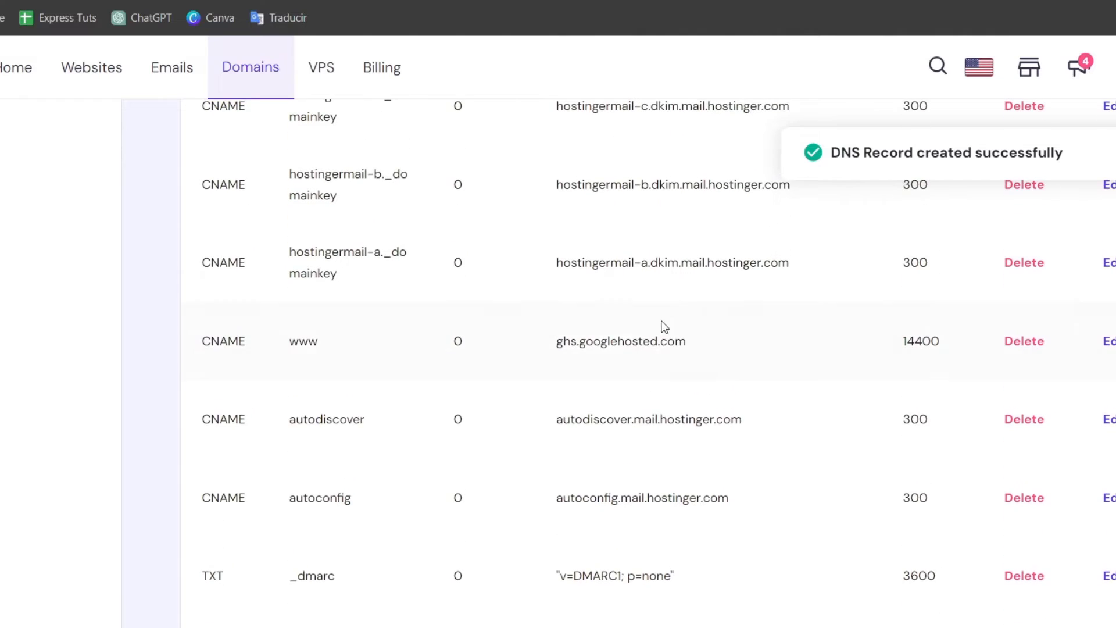
pyautogui.moveTo(565, 458)
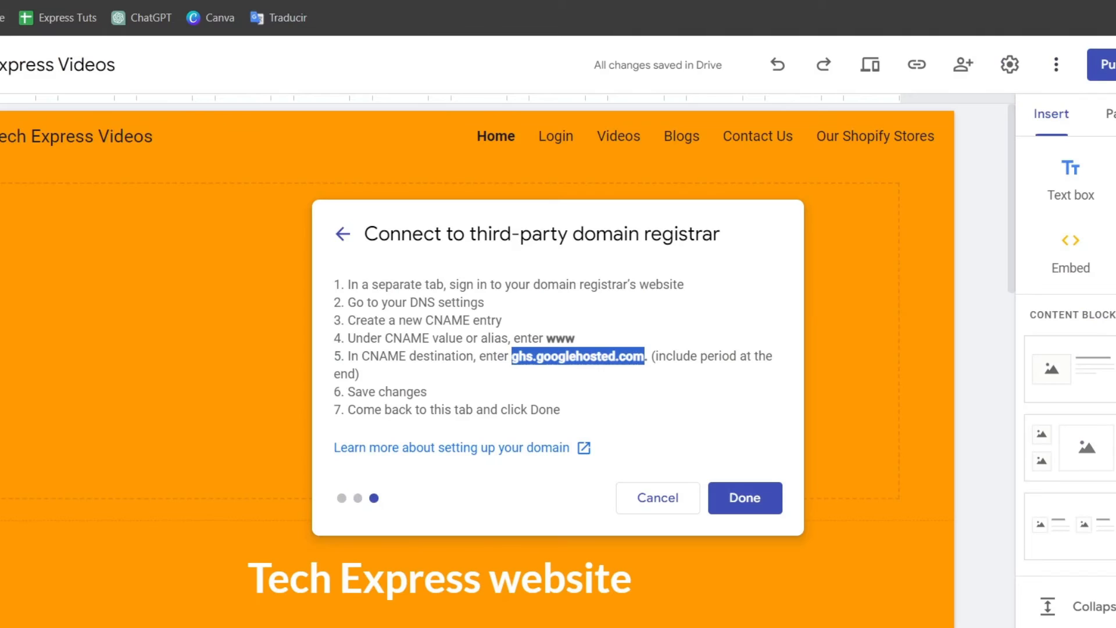
pyautogui.click(745, 497)
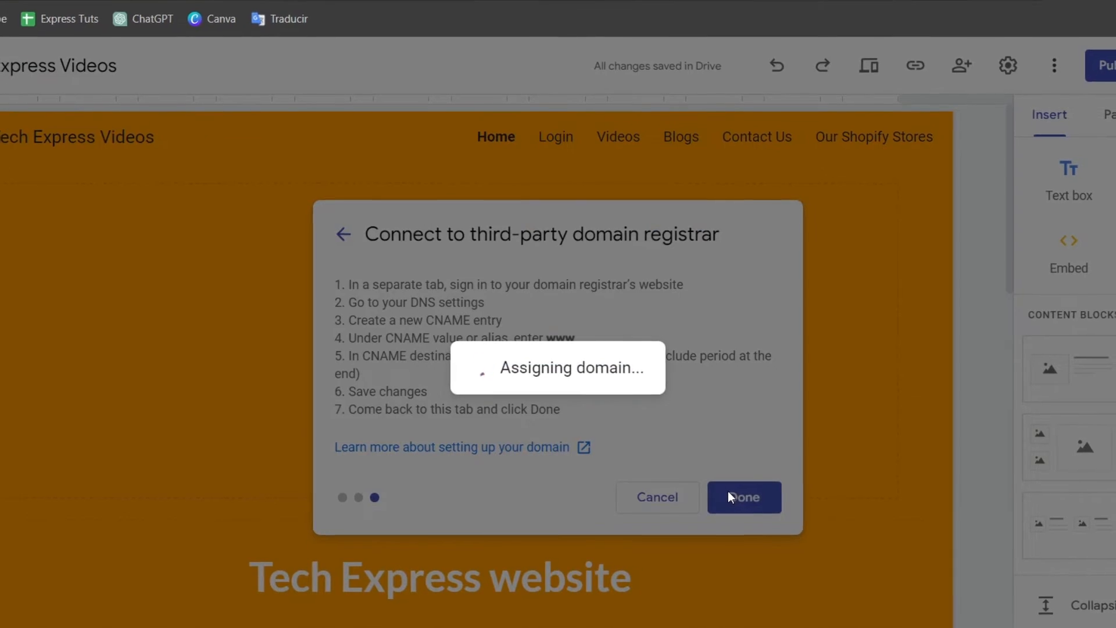
pyautogui.click(743, 497)
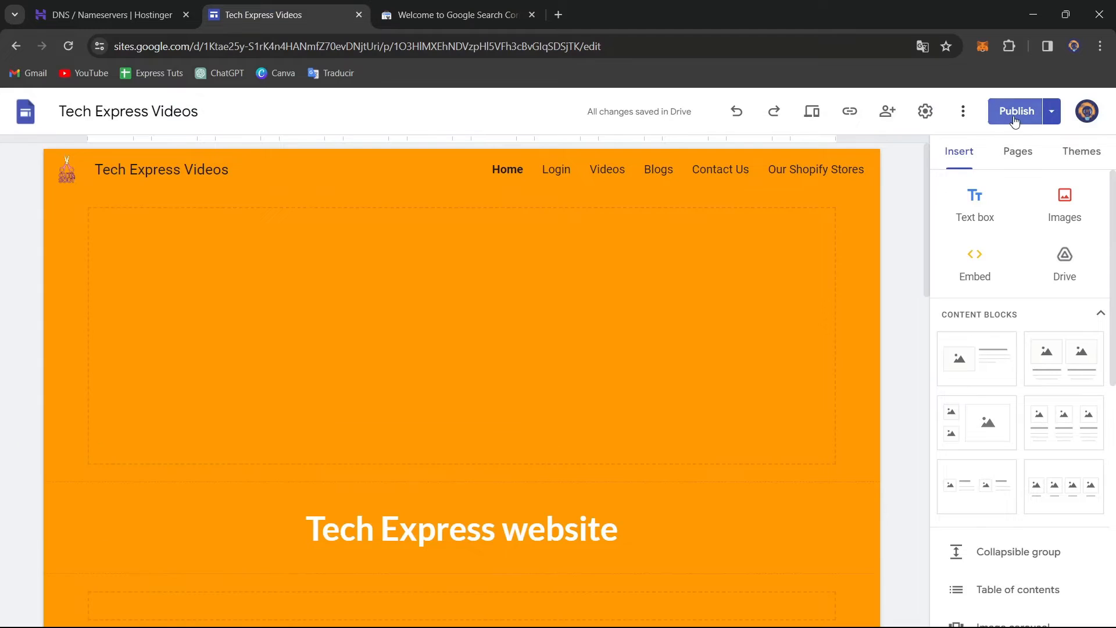
# Step: Publish the Tech Express site, view and reload the live page, then return to the Hostinger DNS records
pyautogui.click(1016, 111)
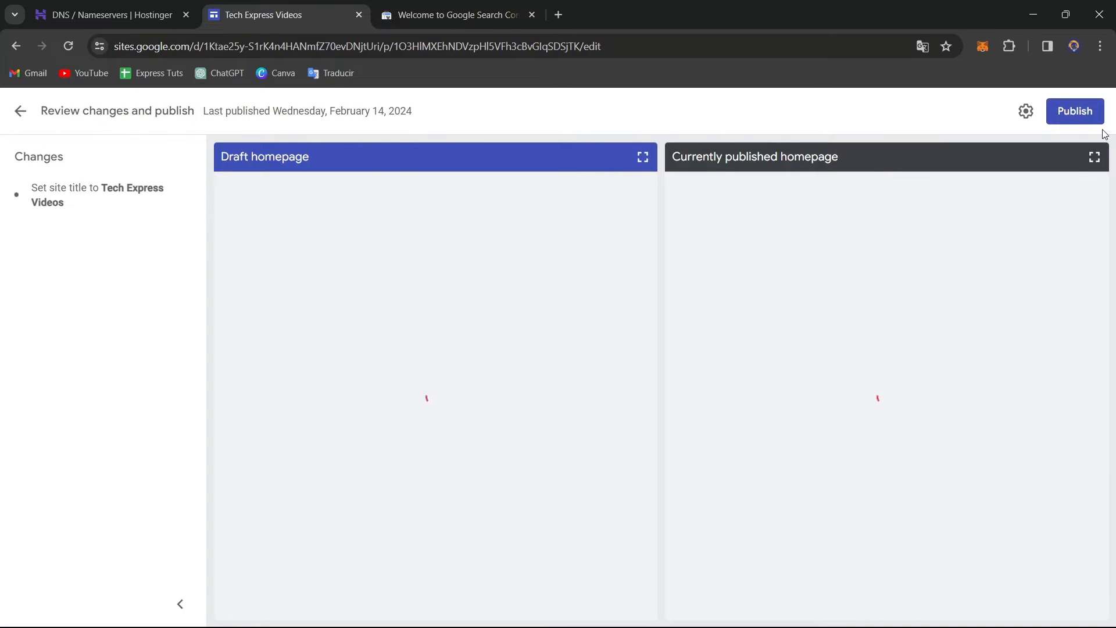
pyautogui.click(1074, 111)
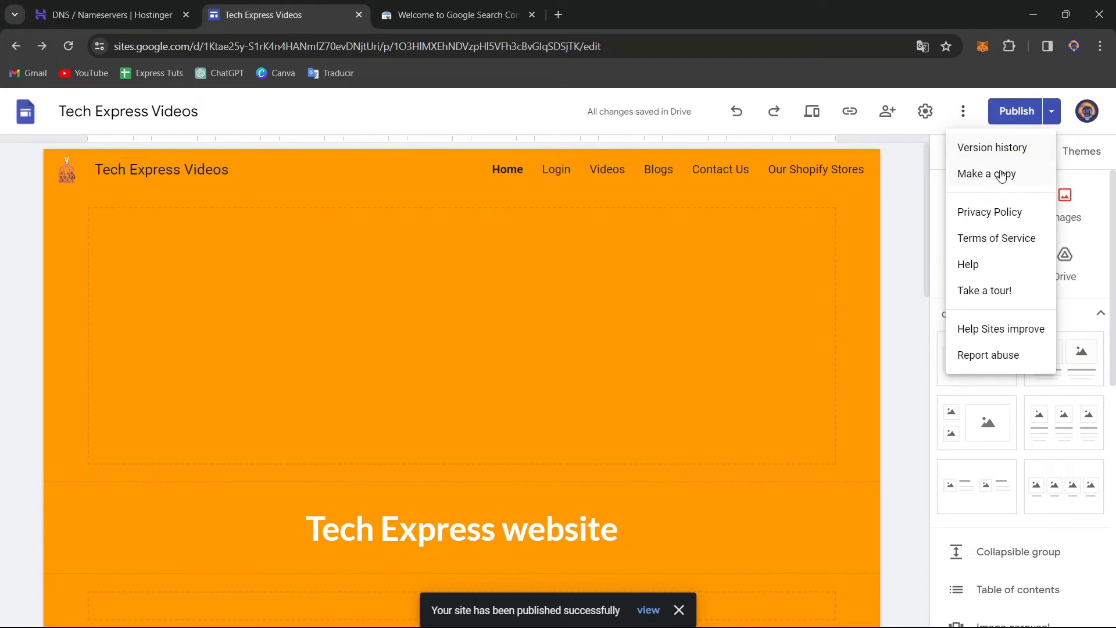
pyautogui.click(1052, 111)
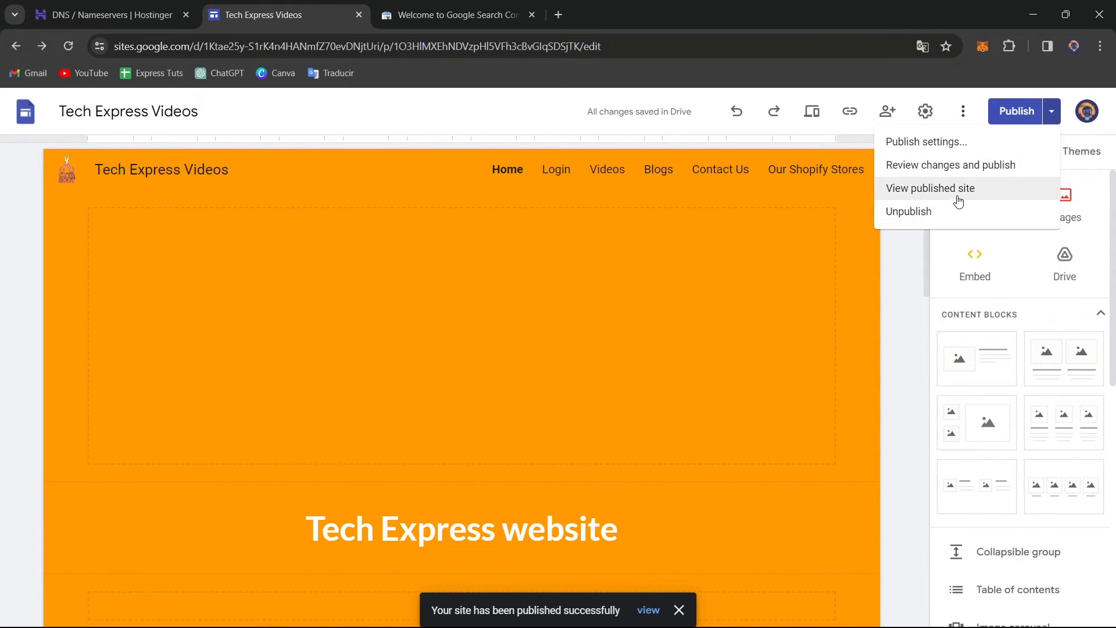
pyautogui.click(930, 188)
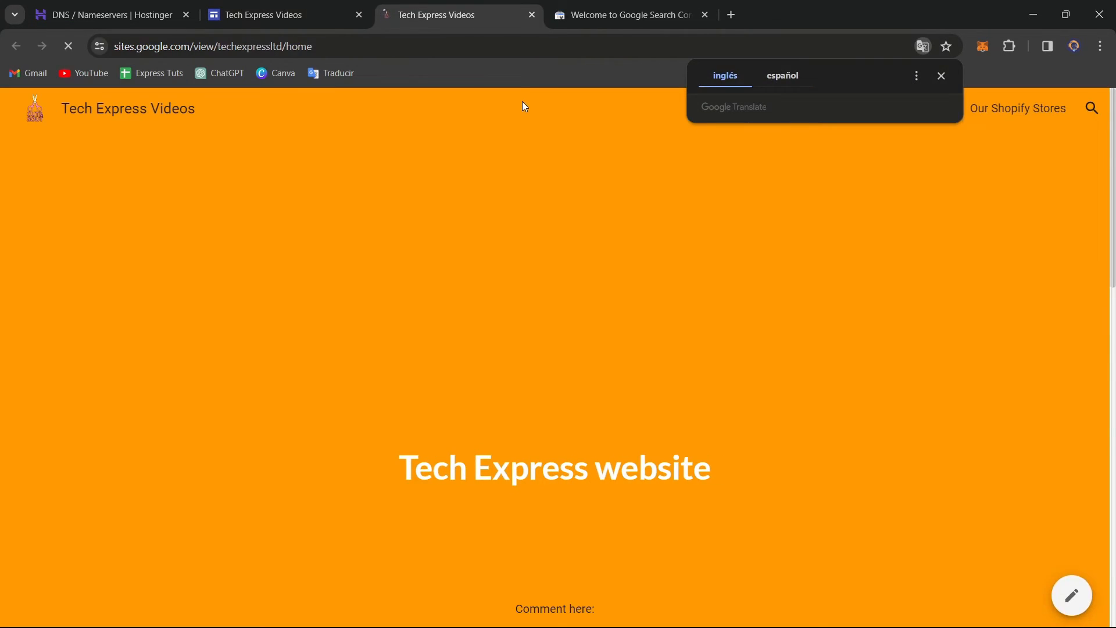
pyautogui.click(941, 76)
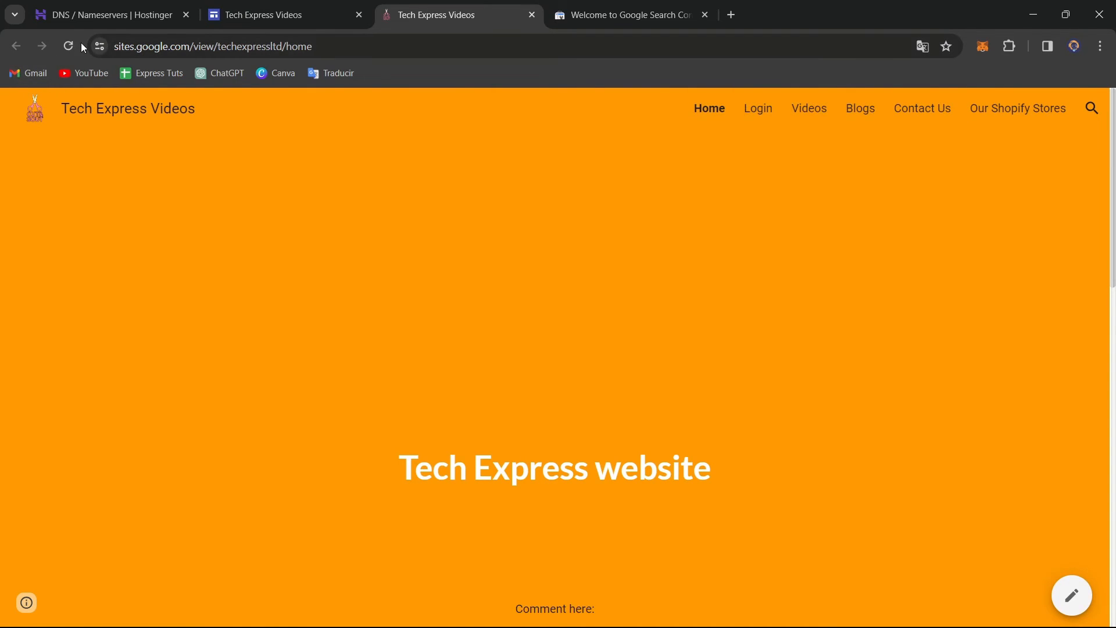
pyautogui.click(922, 47)
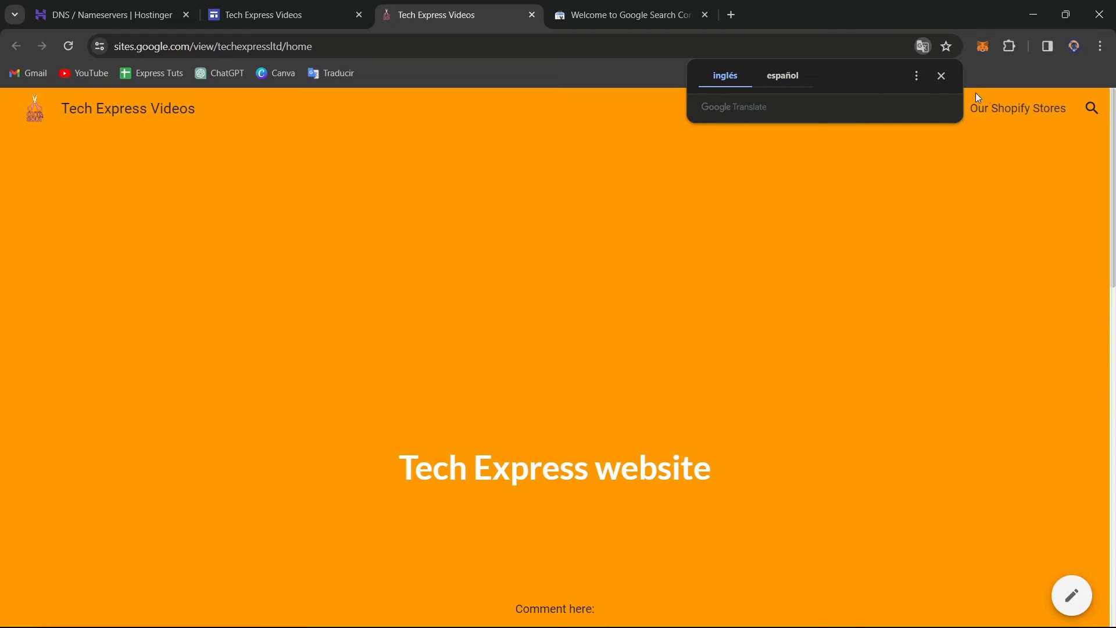
pyautogui.click(107, 14)
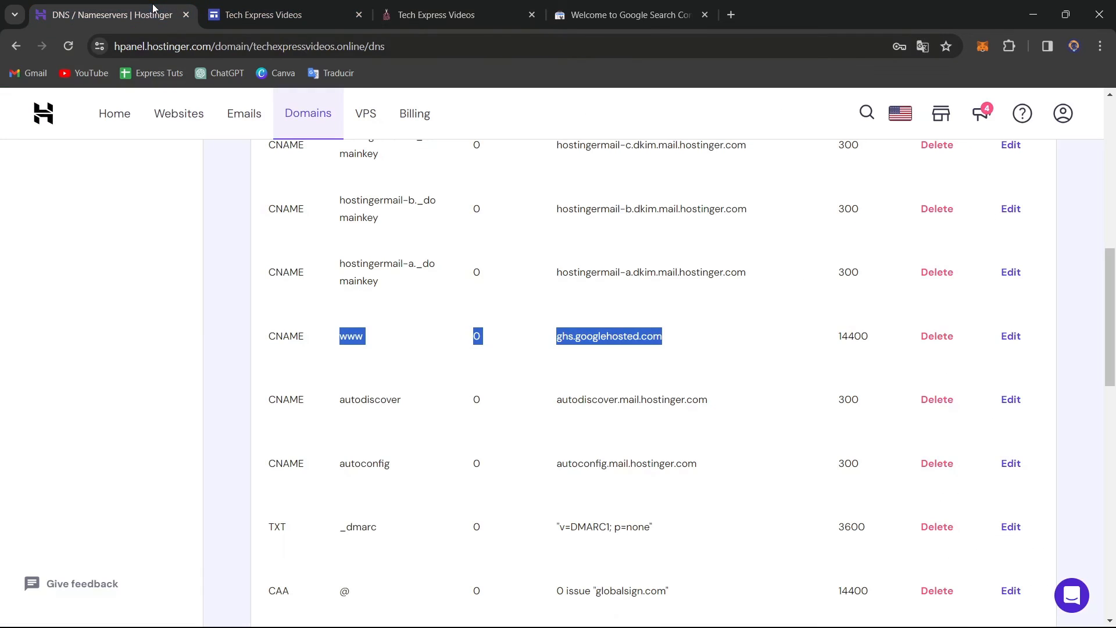
pyautogui.click(278, 14)
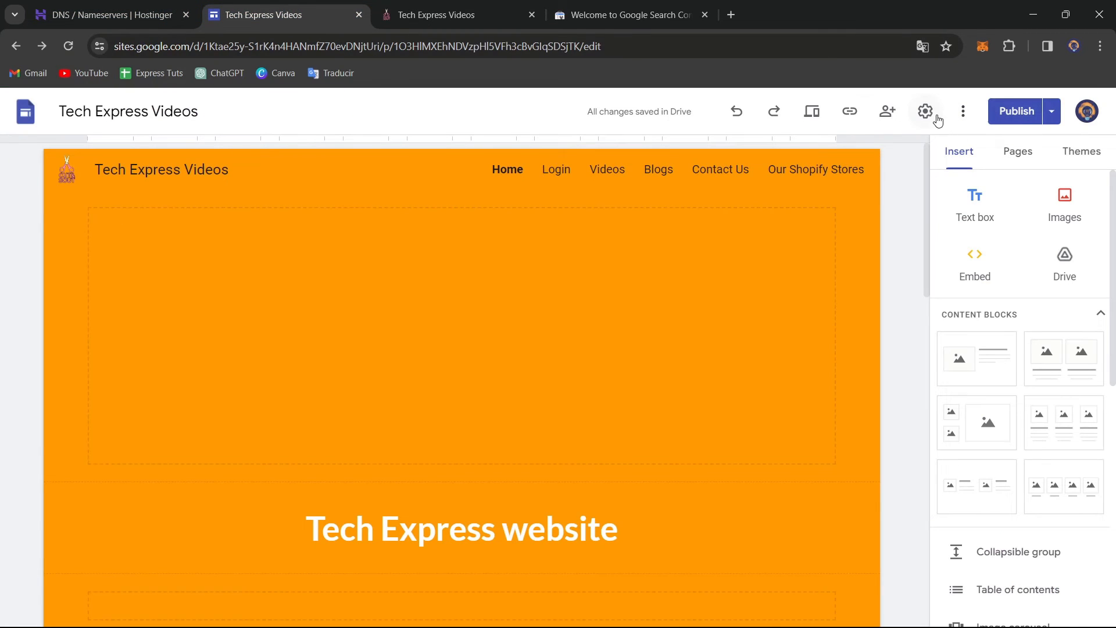
pyautogui.click(926, 111)
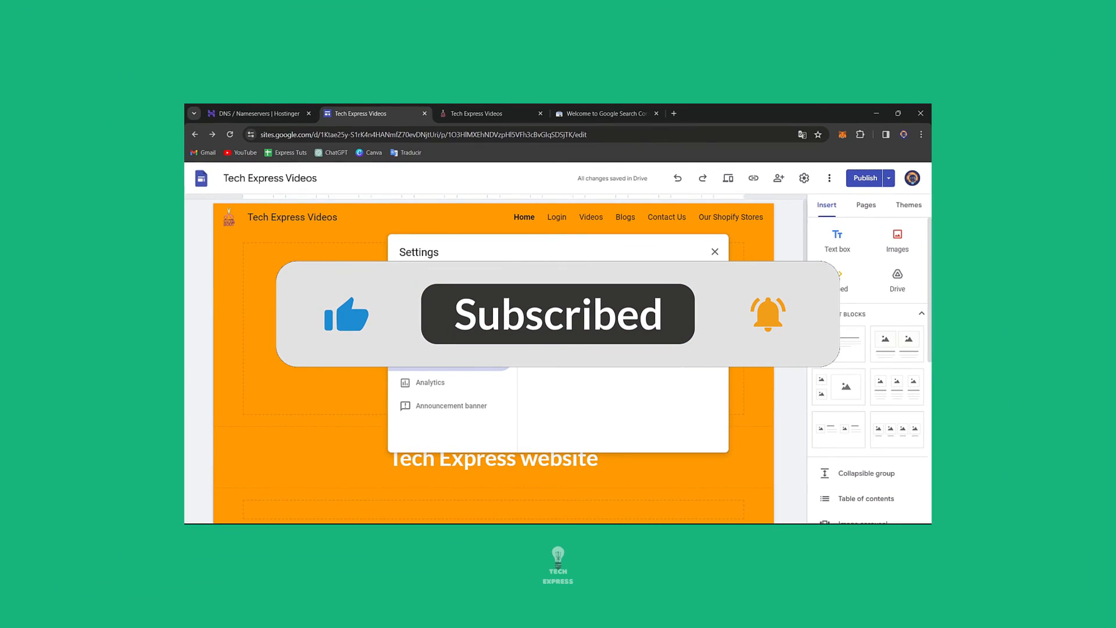
pyautogui.click(442, 359)
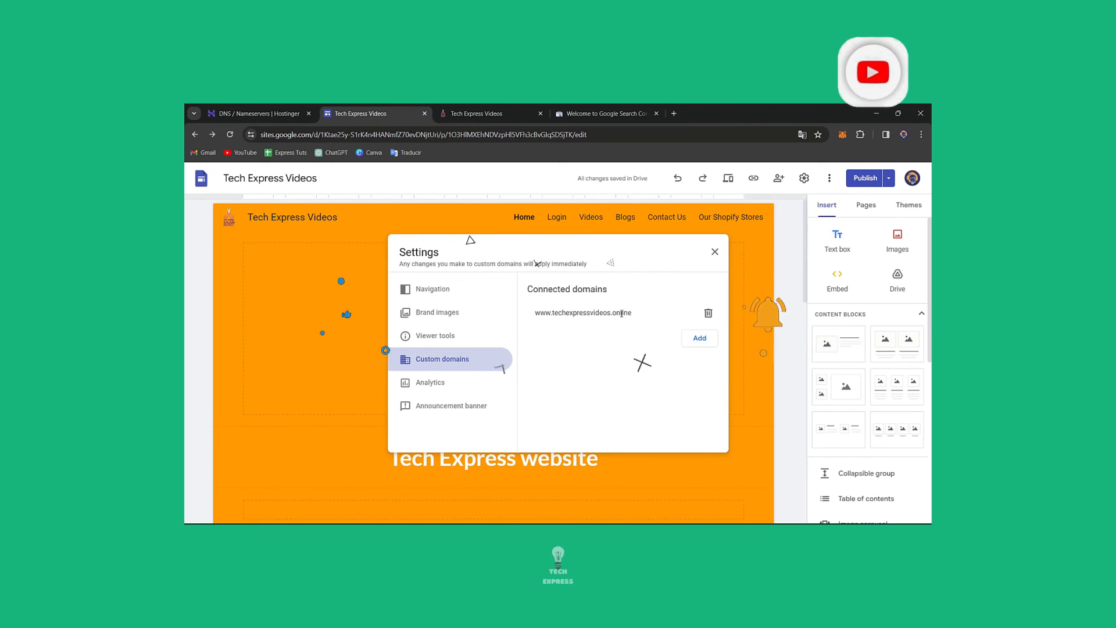